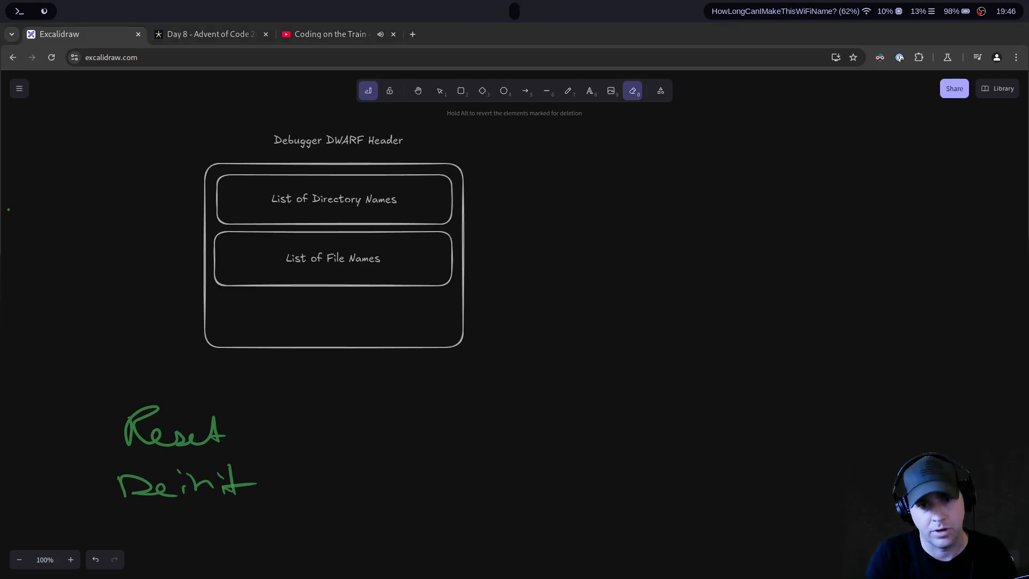
Step: Draw a large green rounded rectangle to the right of the Debugger DWARF Header diagram
{"action": "left_click", "coordinate": [461, 90]}
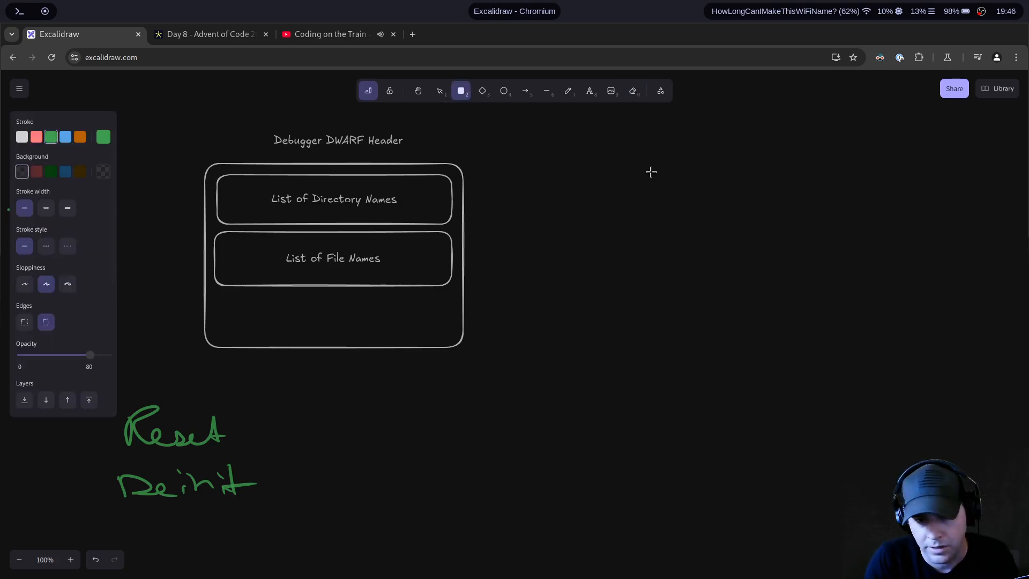
{"action": "left_click_drag", "start_coordinate": [500, 159], "coordinate": [610, 191]}
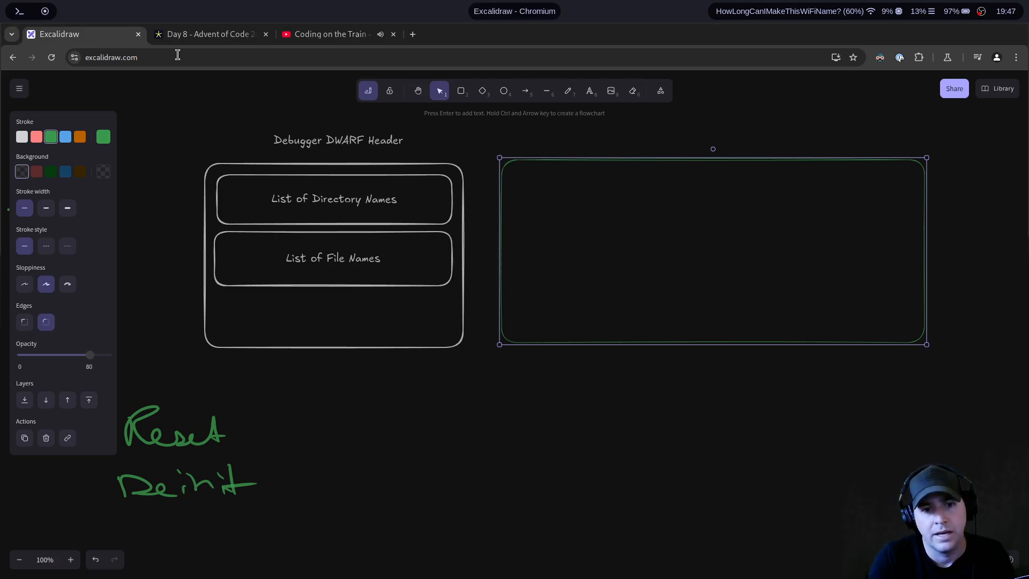
Step: Draw a thin blue bar across the top of the green box
{"action": "left_click", "coordinate": [461, 90]}
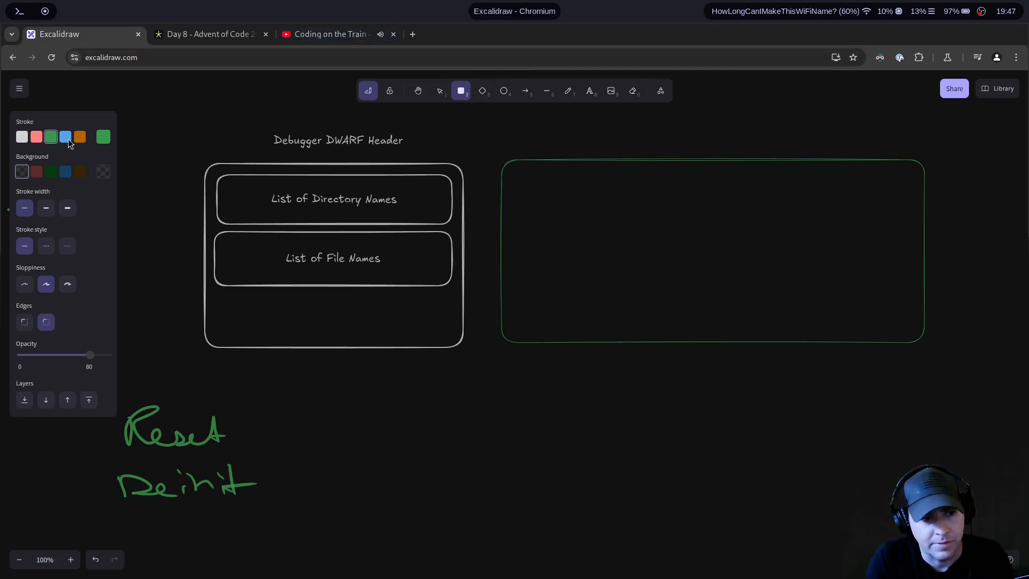
{"action": "left_click", "coordinate": [66, 137]}
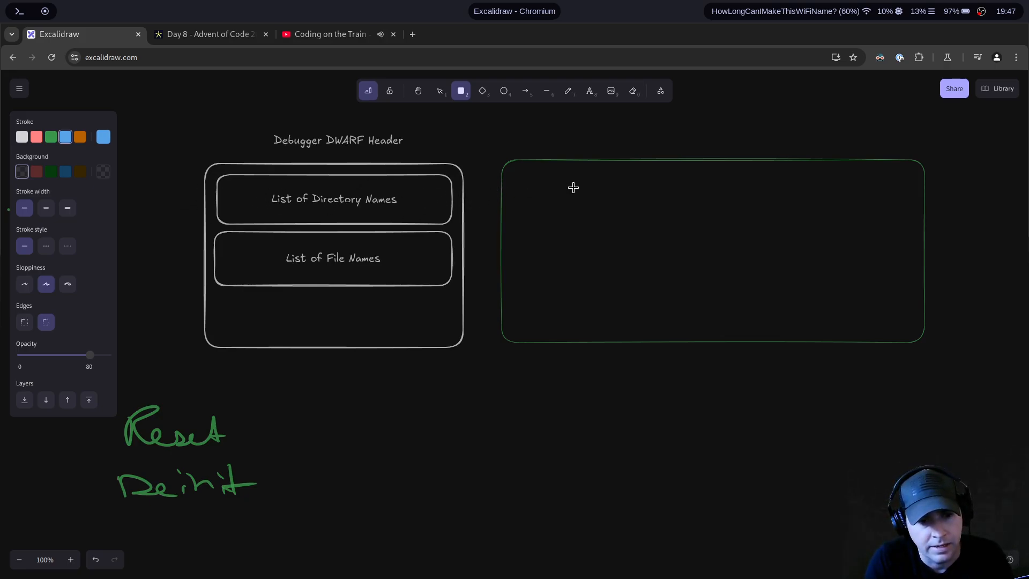
{"action": "left_click_drag", "start_coordinate": [517, 176], "coordinate": [826, 199]}
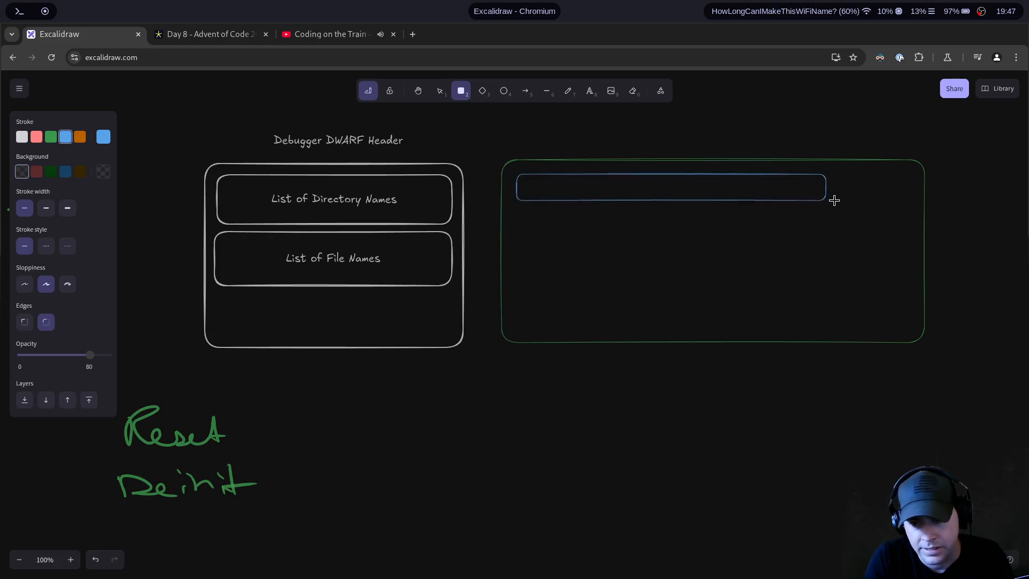
{"action": "left_click", "coordinate": [669, 187]}
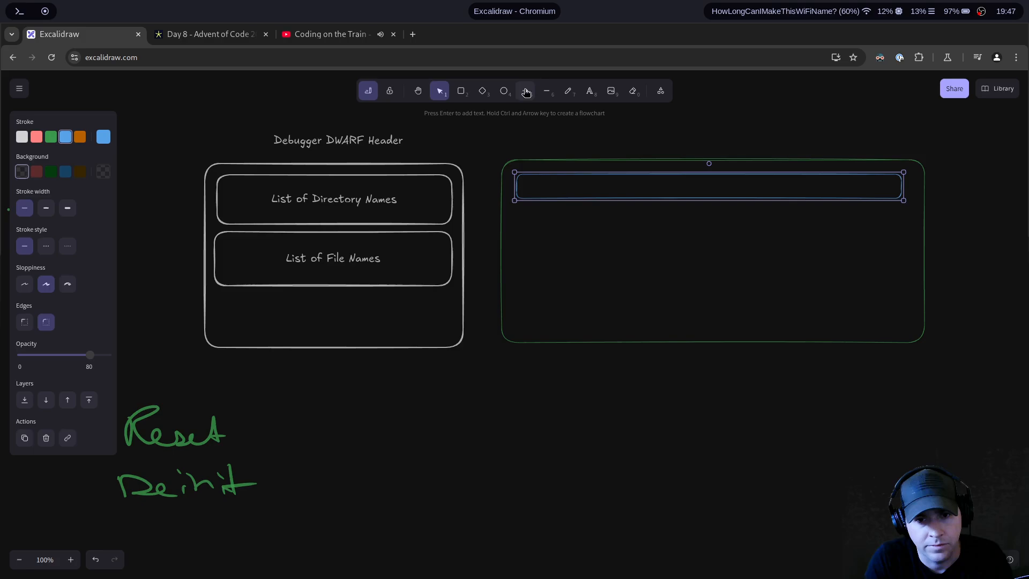
Step: Link List of Directory Names to the blue bar with a green arrow
{"action": "left_click", "coordinate": [525, 90]}
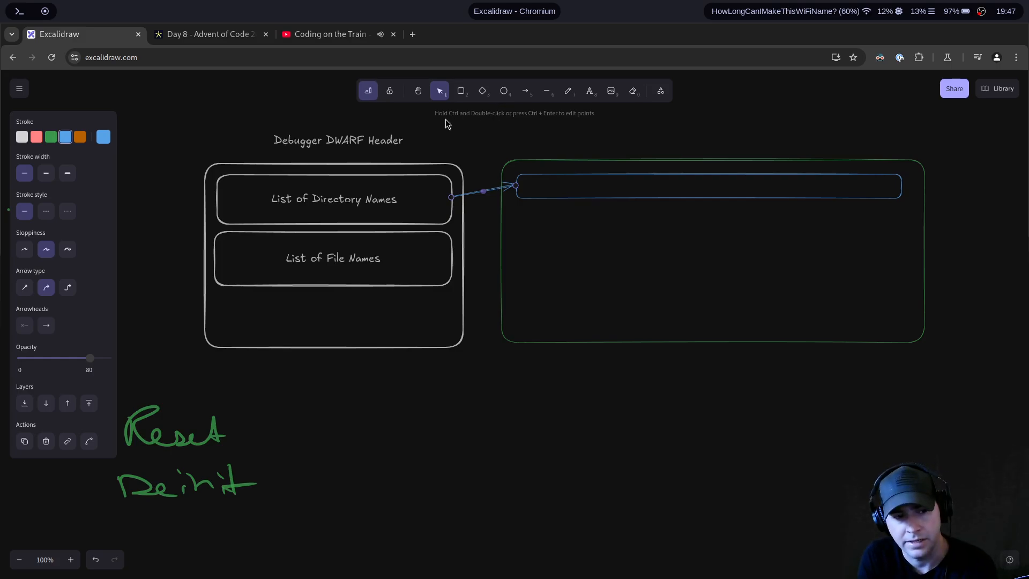
{"action": "mouse_move", "coordinate": [203, 167]}
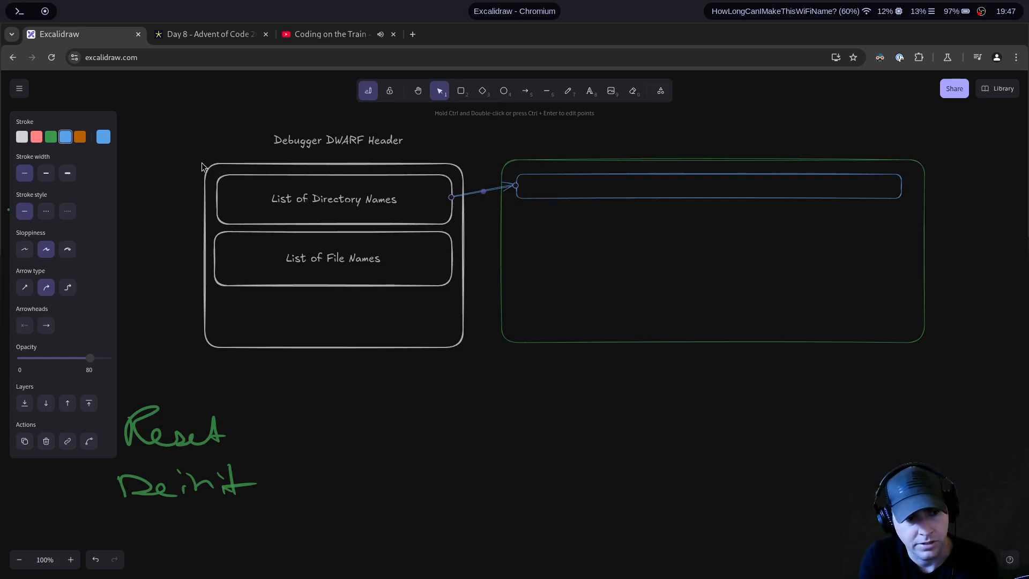
{"action": "left_click", "coordinate": [103, 136]}
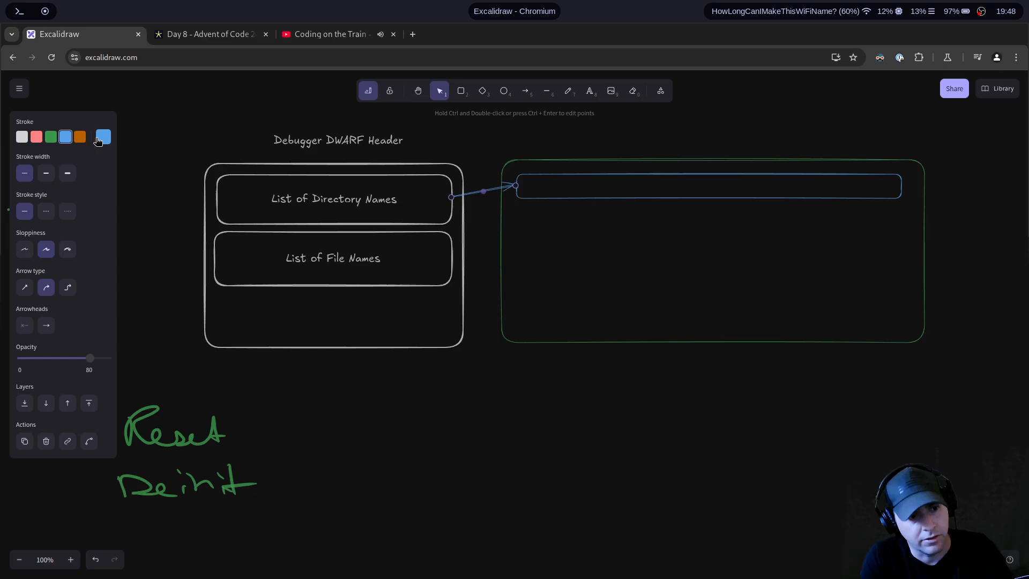
{"action": "left_click", "coordinate": [50, 136]}
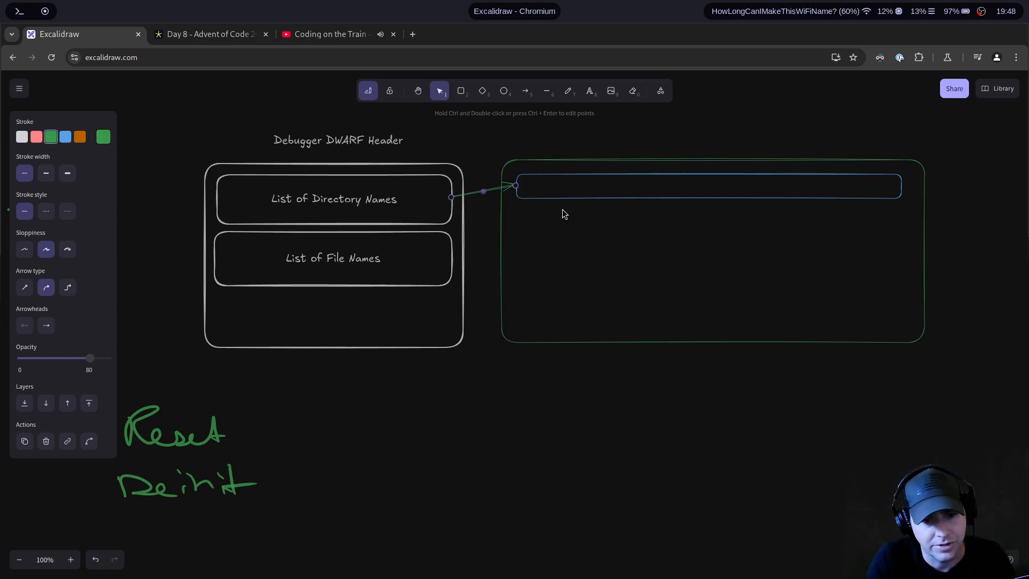
{"action": "mouse_move", "coordinate": [236, 173]}
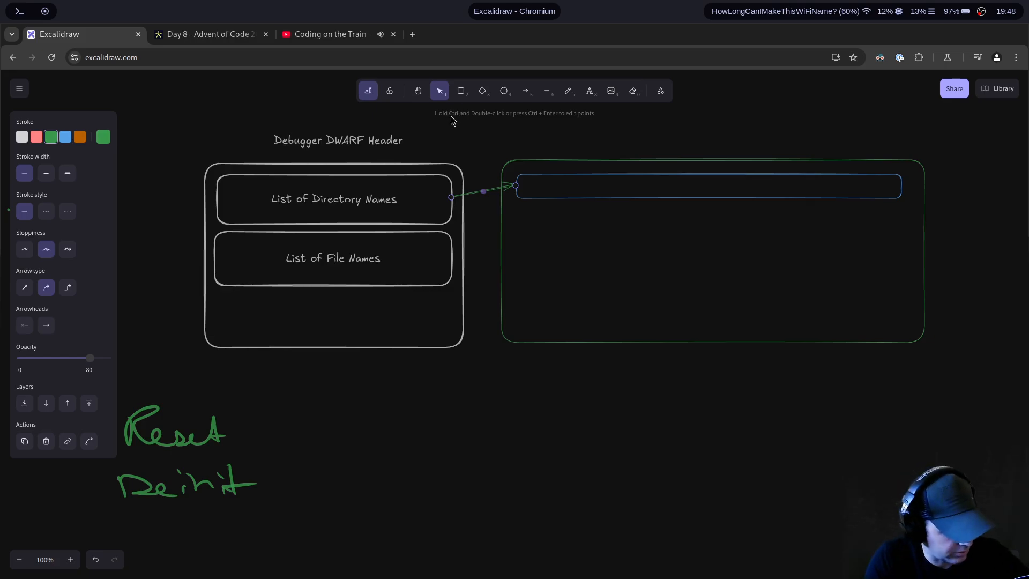
{"action": "left_click", "coordinate": [461, 90]}
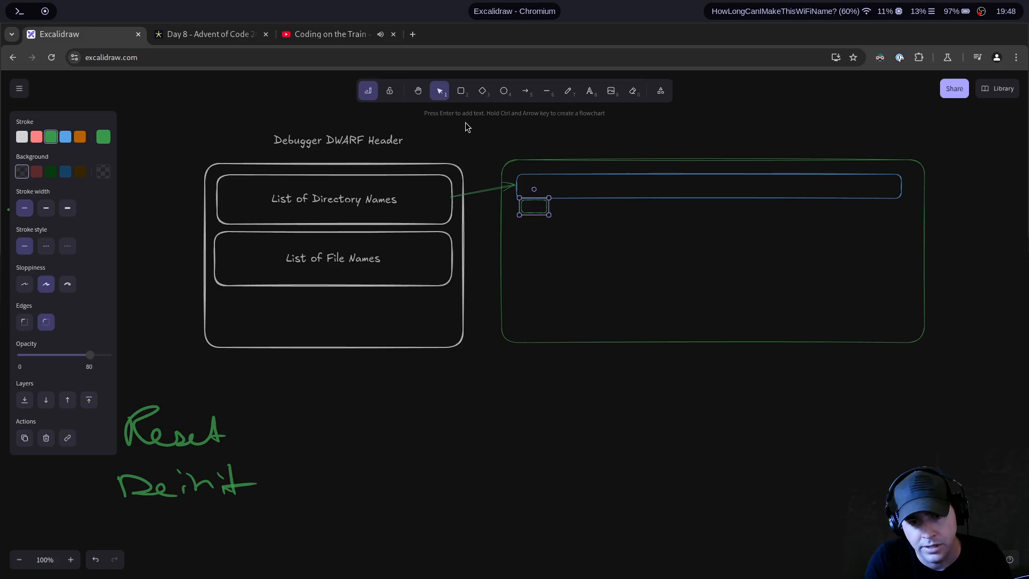
Step: Draw a row of small green node boxes beneath the blue bar
{"action": "left_click", "coordinate": [461, 90]}
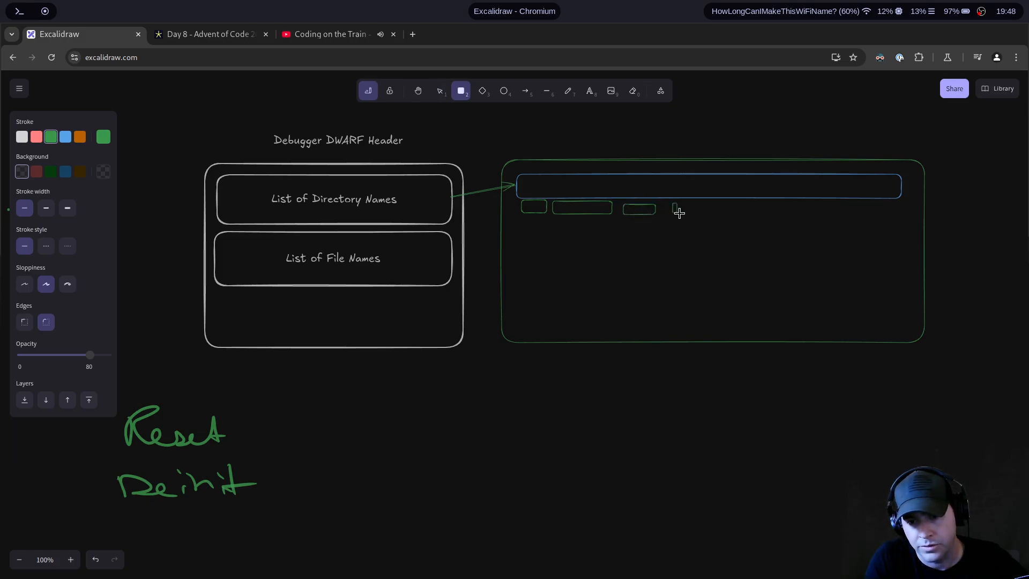
{"action": "left_click_drag", "start_coordinate": [673, 208], "coordinate": [715, 216]}
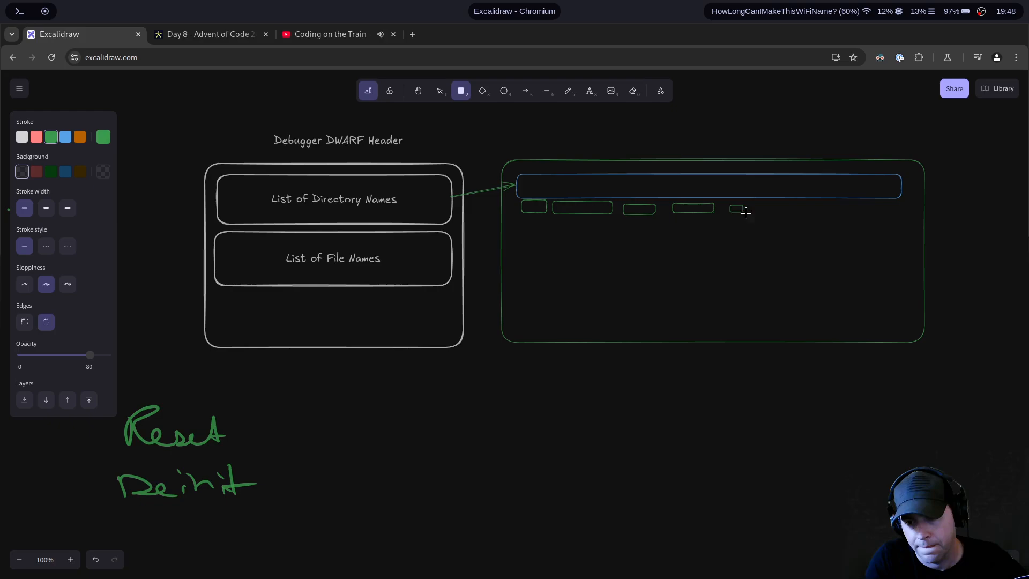
{"action": "left_click_drag", "start_coordinate": [733, 210], "coordinate": [782, 211]}
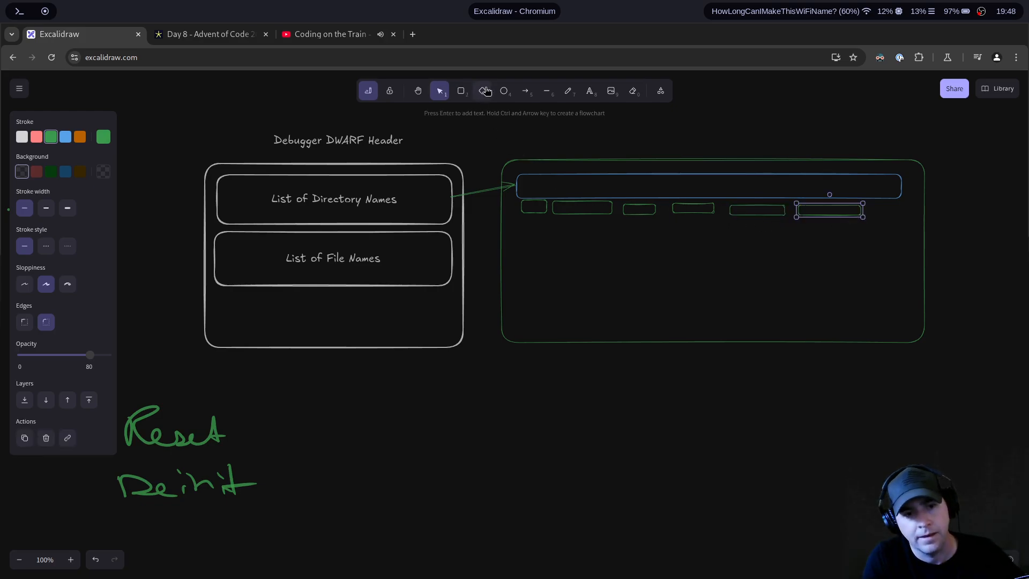
Step: Draw short blue arrows from the bar down to each node box
{"action": "left_click", "coordinate": [525, 91]}
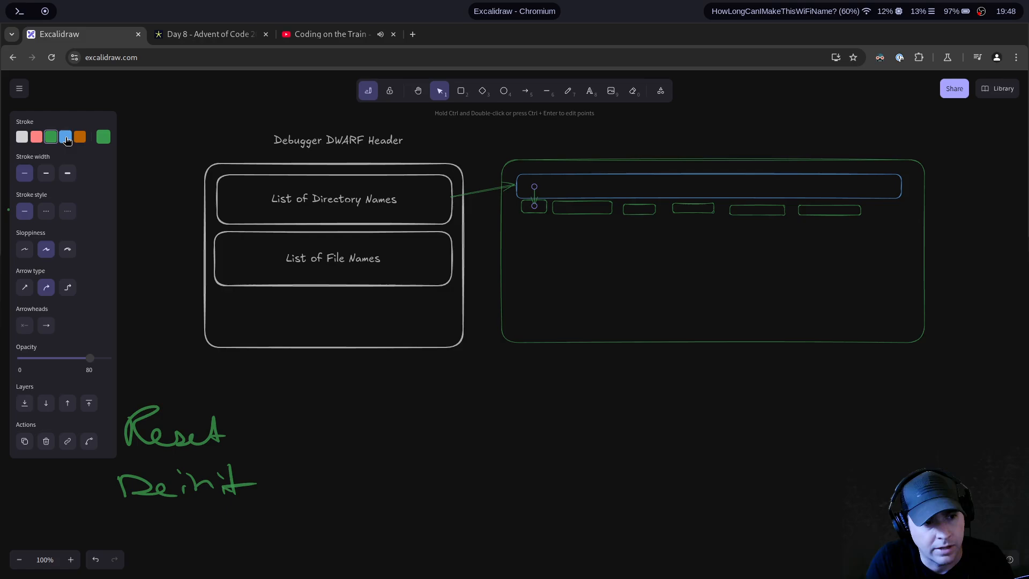
{"action": "left_click", "coordinate": [526, 90]}
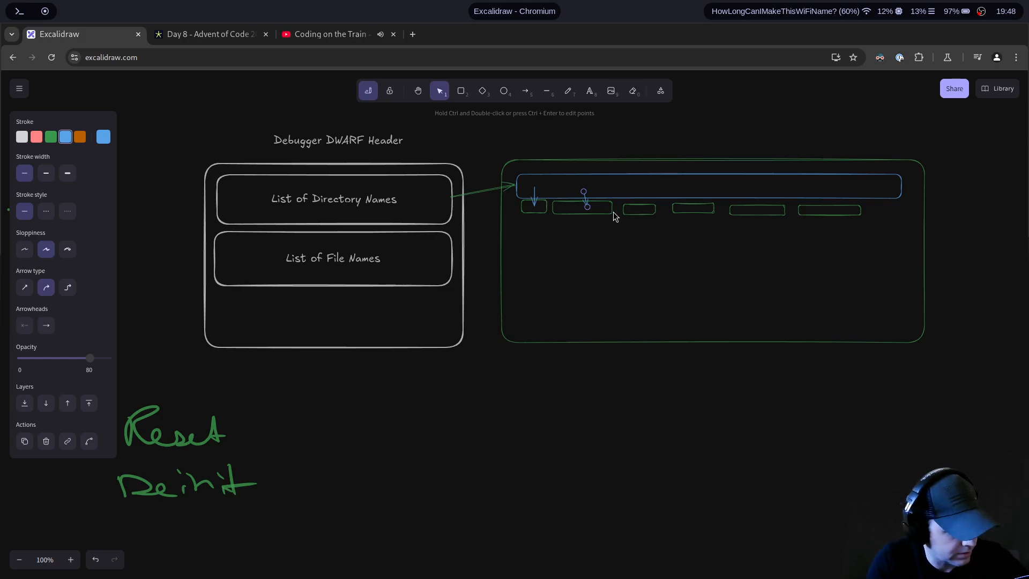
{"action": "left_click", "coordinate": [525, 90]}
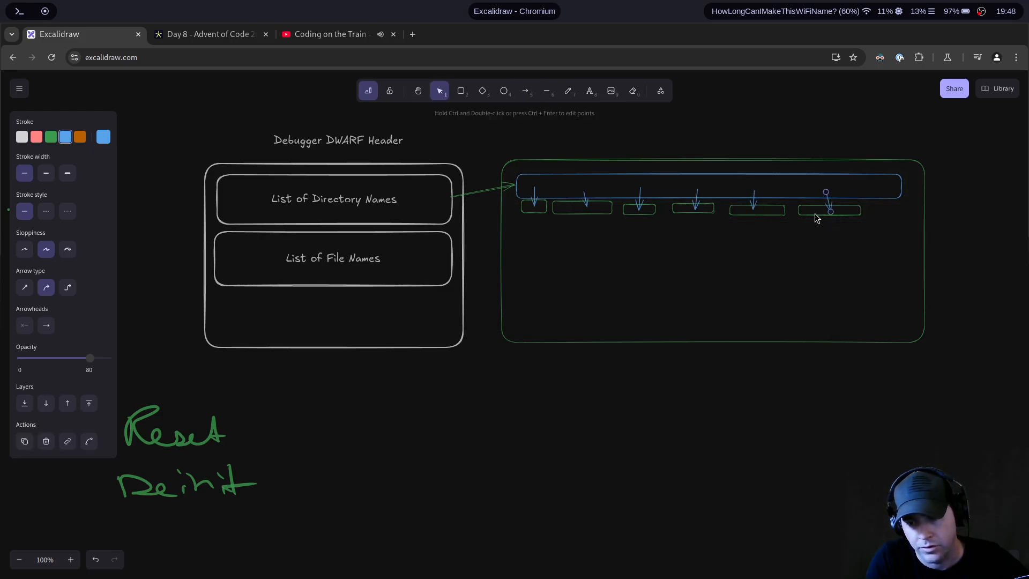
{"action": "left_click", "coordinate": [568, 90]}
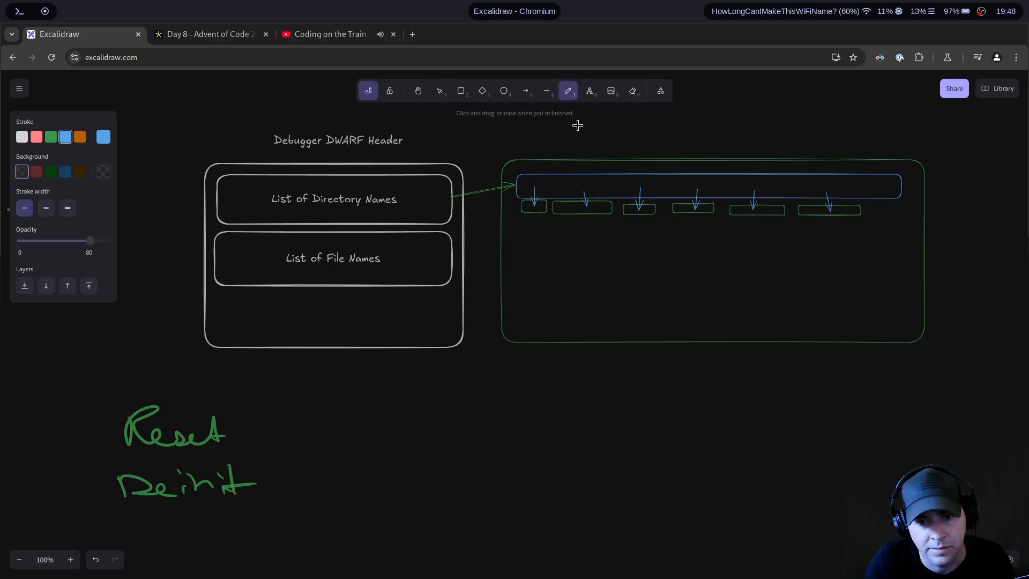
Step: Handwrite 'Array List' in blue over the bar
{"action": "left_click_drag", "start_coordinate": [555, 194], "coordinate": [576, 187]}
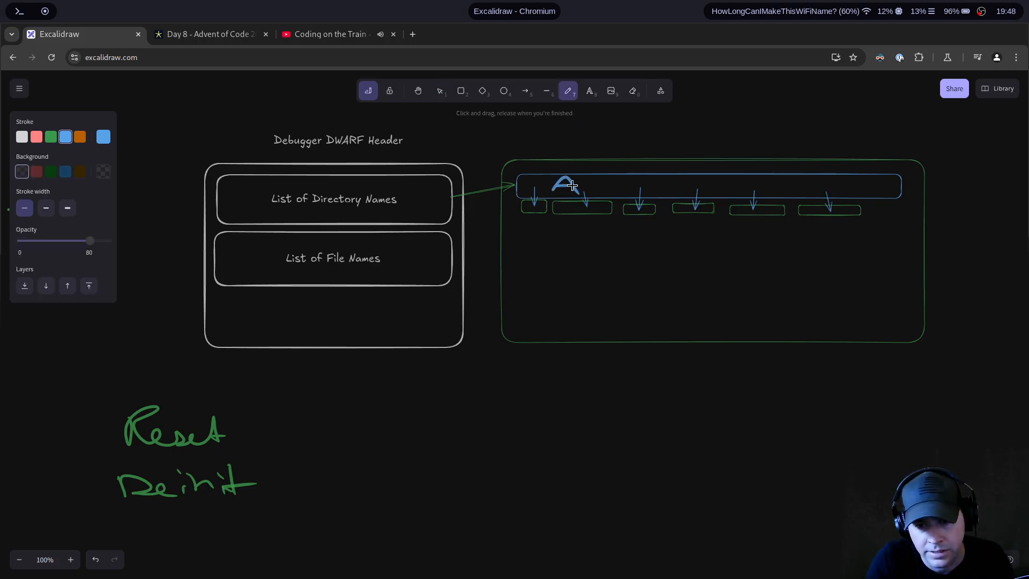
{"action": "left_click_drag", "start_coordinate": [578, 191], "coordinate": [618, 191]}
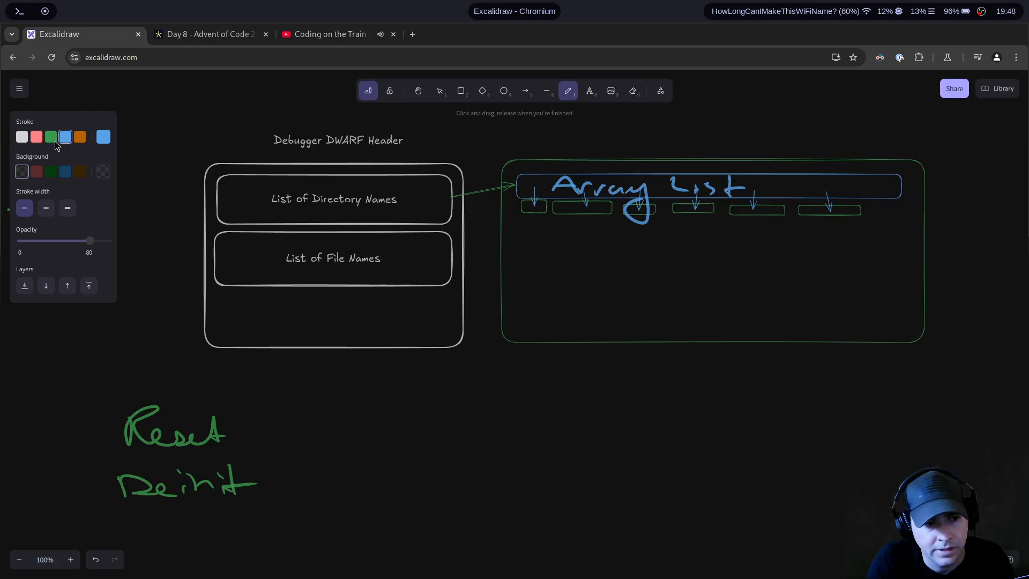
Step: Write '[]u8' in green beneath the first node box
{"action": "left_click", "coordinate": [50, 136]}
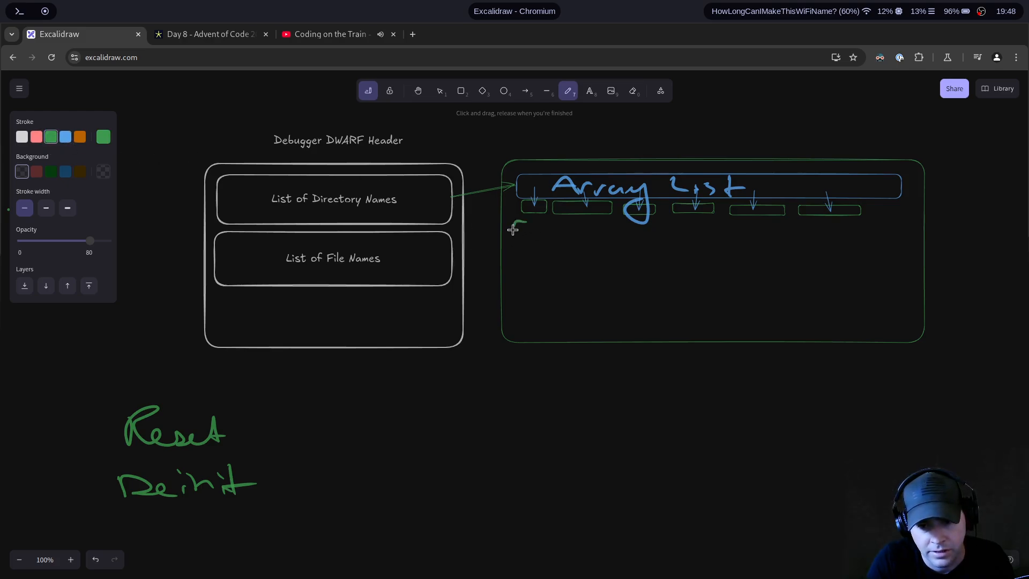
{"action": "left_click_drag", "start_coordinate": [516, 227], "coordinate": [545, 243]}
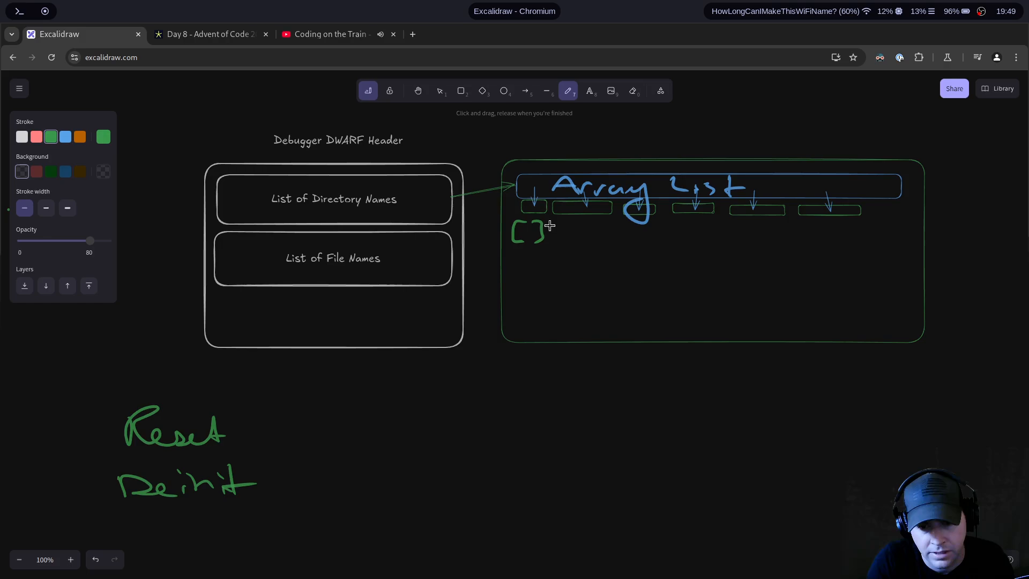
{"action": "left_click_drag", "start_coordinate": [551, 234], "coordinate": [578, 235]}
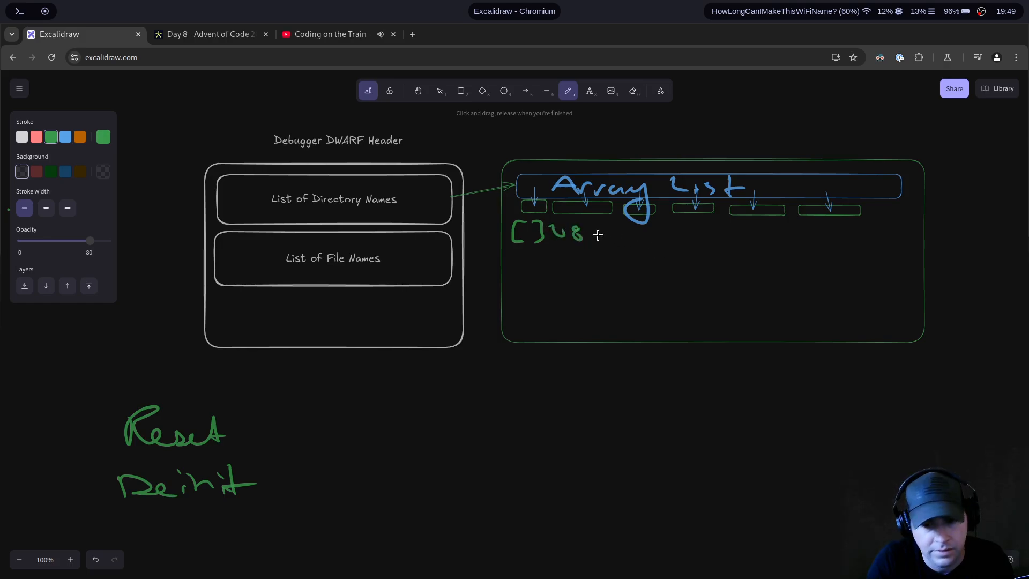
{"action": "mouse_move", "coordinate": [545, 121]}
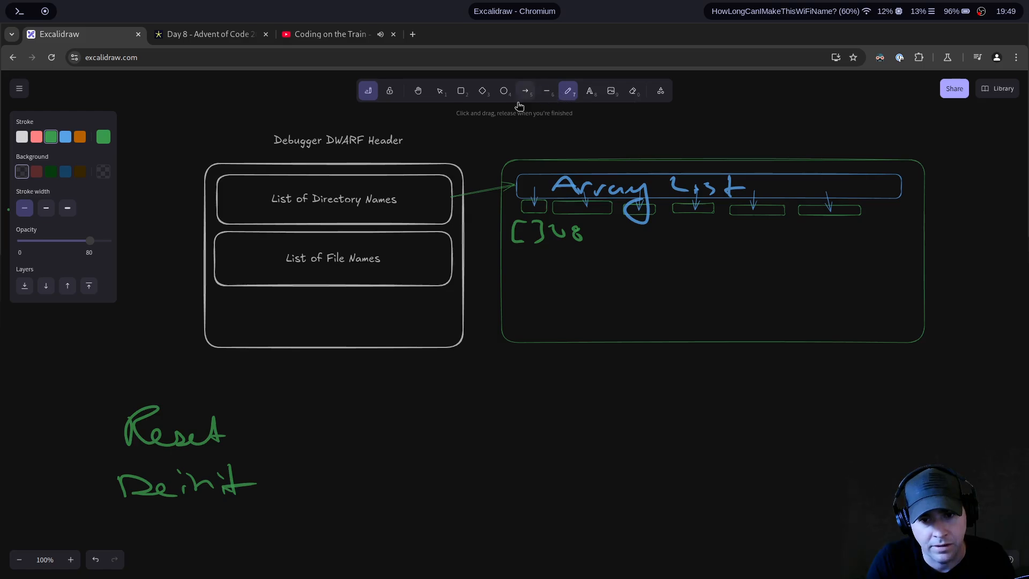
{"action": "left_click", "coordinate": [461, 90]}
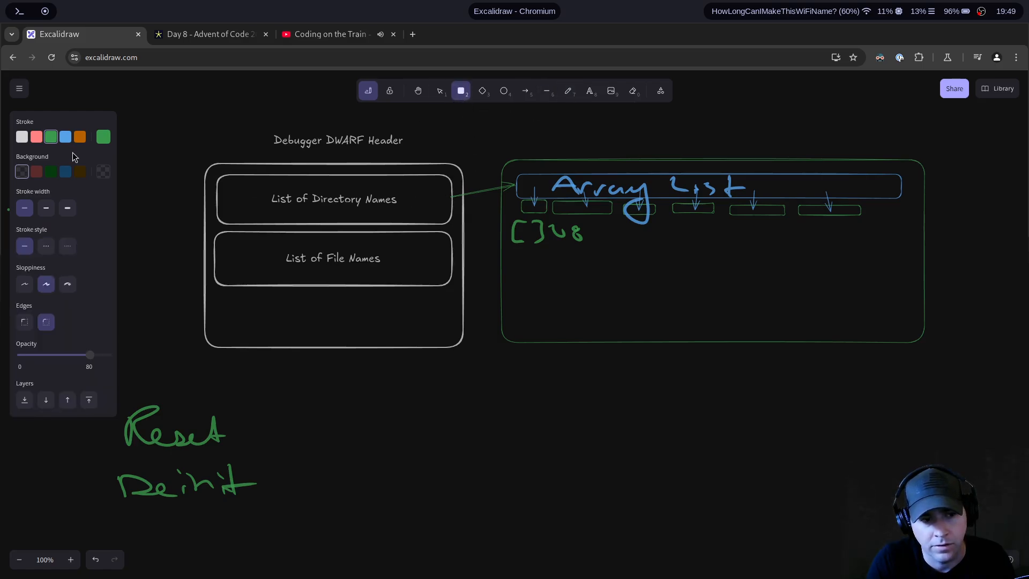
{"action": "left_click", "coordinate": [65, 136]}
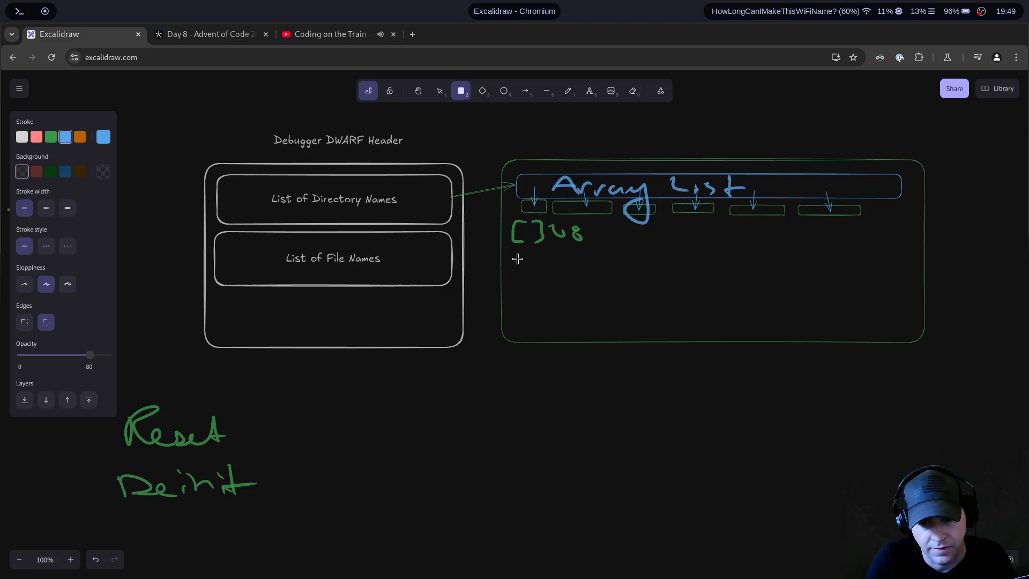
Step: Draw a second blue bar lower in the green frame with a green node box beneath it
{"action": "left_click_drag", "start_coordinate": [518, 258], "coordinate": [900, 279]}
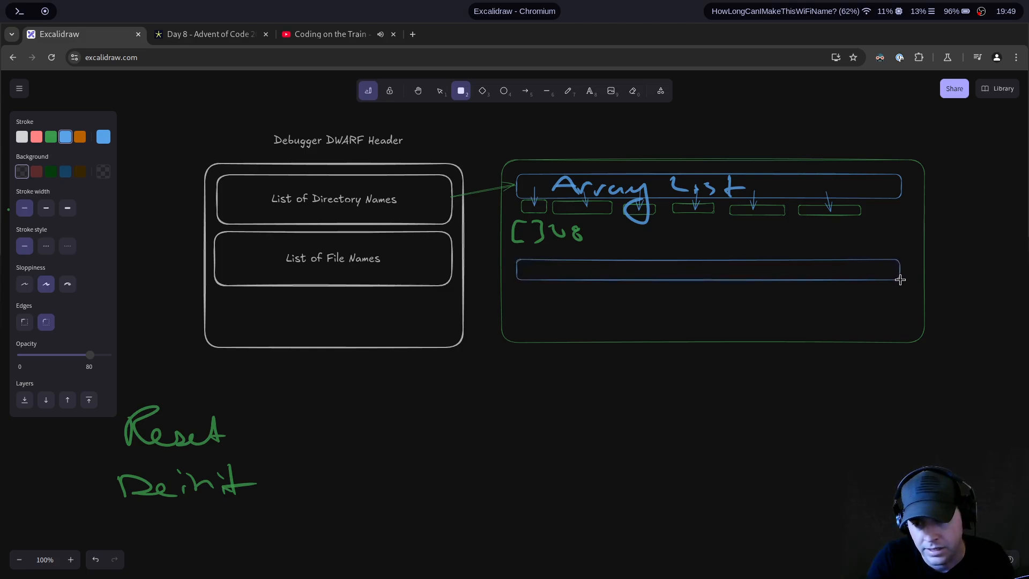
{"action": "left_click", "coordinate": [709, 269]}
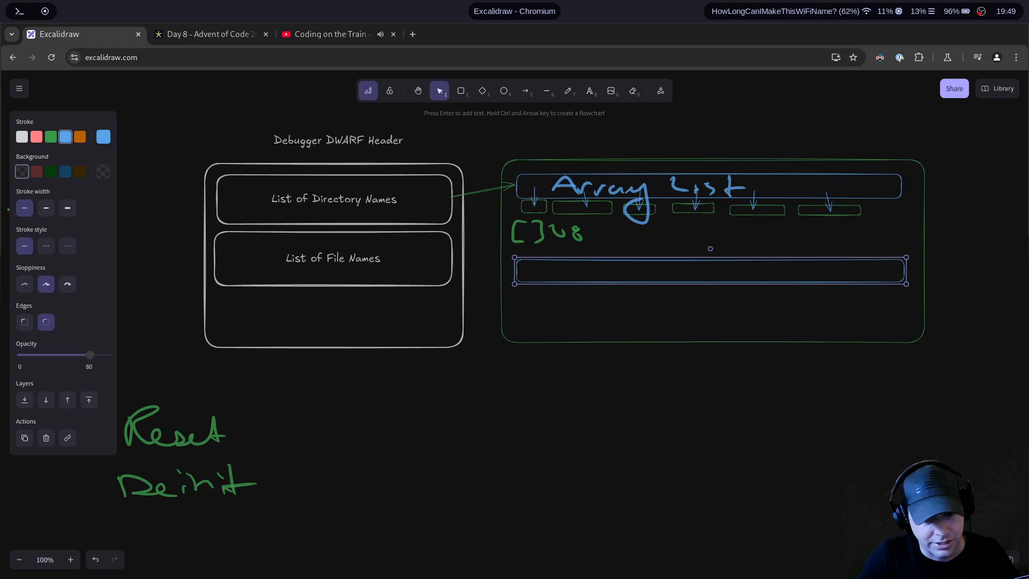
{"action": "mouse_move", "coordinate": [554, 111]}
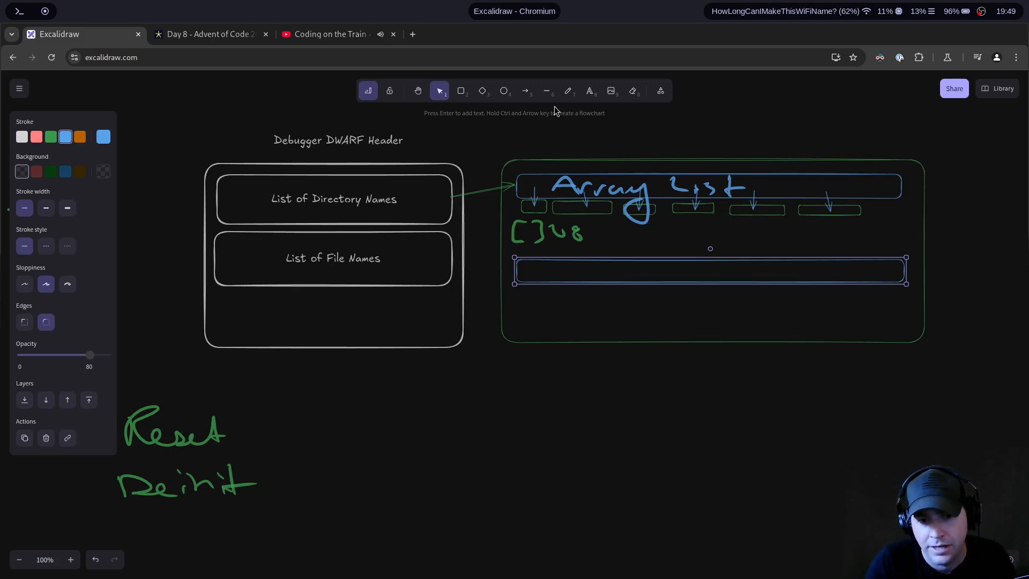
{"action": "left_click", "coordinate": [462, 90]}
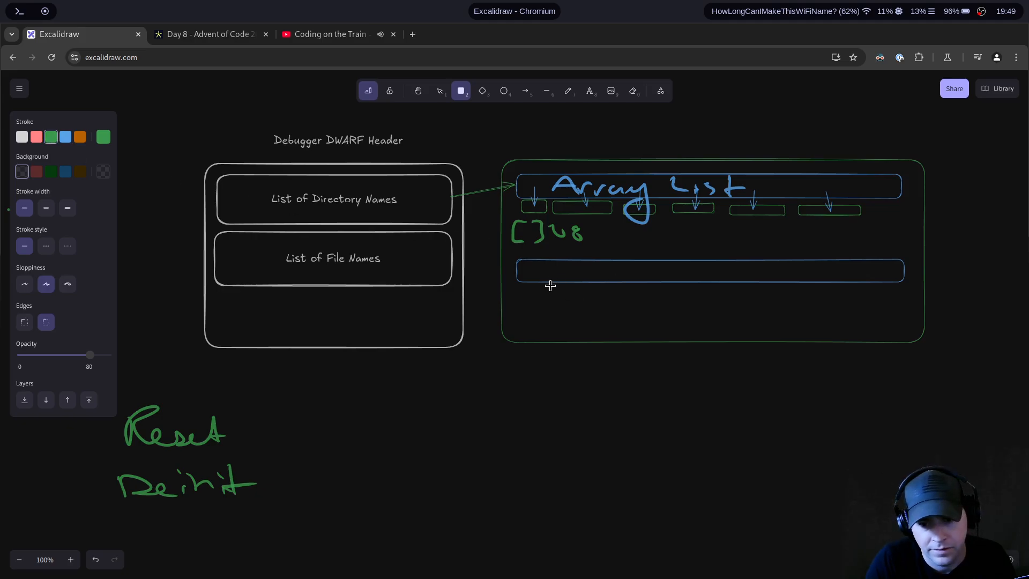
{"action": "left_click_drag", "start_coordinate": [523, 288], "coordinate": [571, 304]}
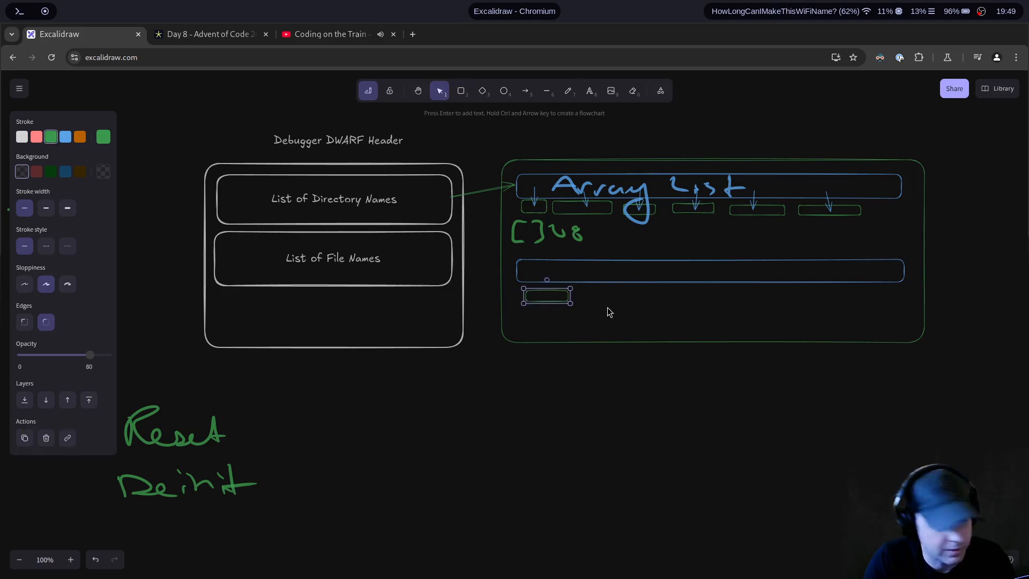
Step: Handwrite 'Array List' on the lower bar
{"action": "left_click", "coordinate": [569, 90]}
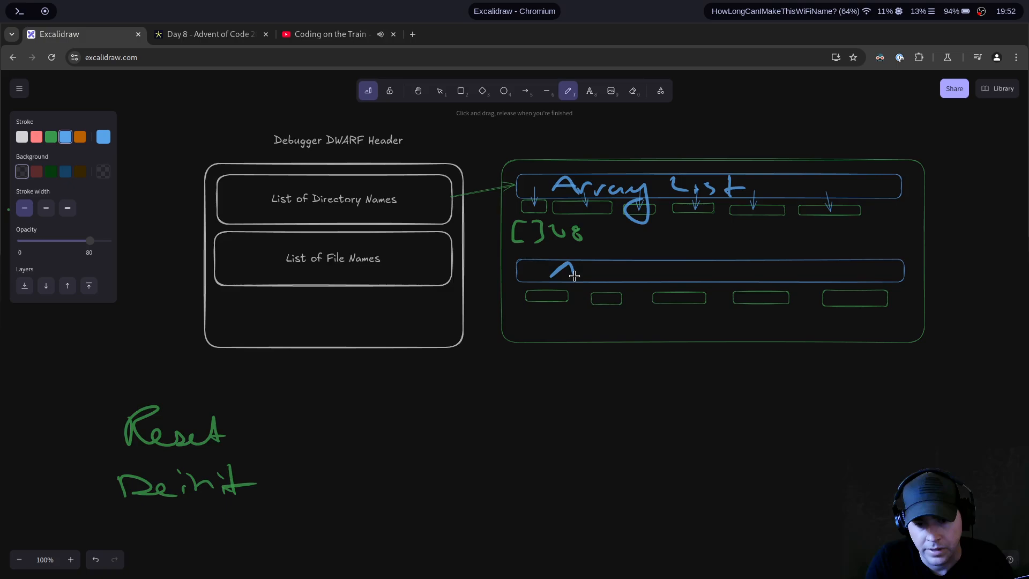
{"action": "left_click_drag", "start_coordinate": [554, 272], "coordinate": [597, 273]}
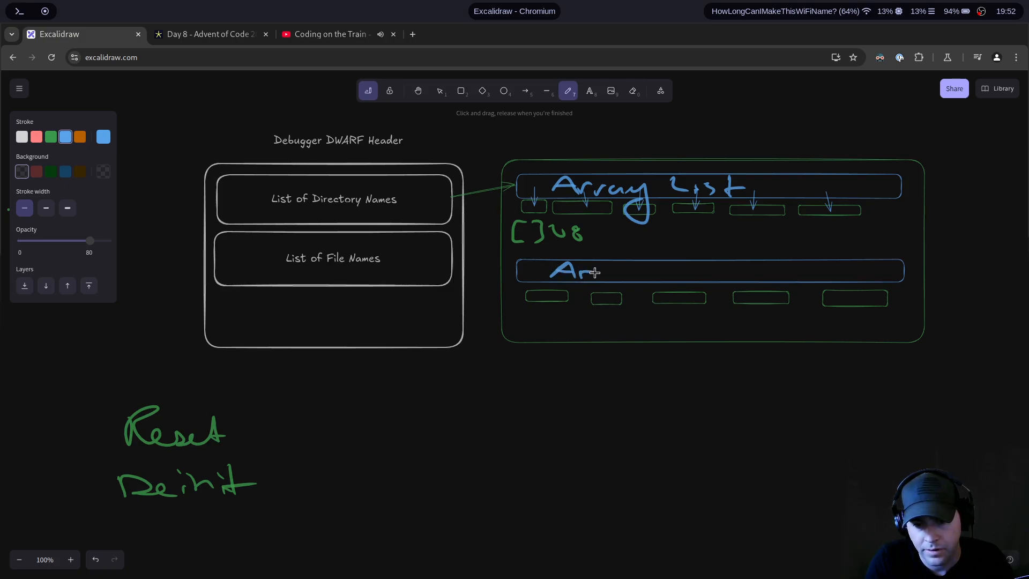
{"action": "left_click_drag", "start_coordinate": [584, 272], "coordinate": [637, 275]}
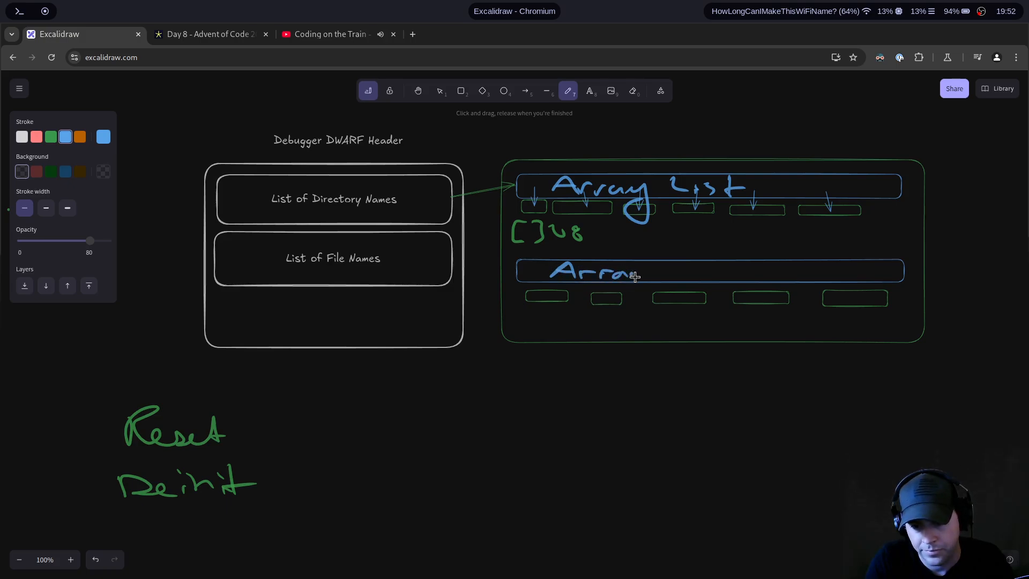
{"action": "left_click_drag", "start_coordinate": [637, 275], "coordinate": [683, 276]}
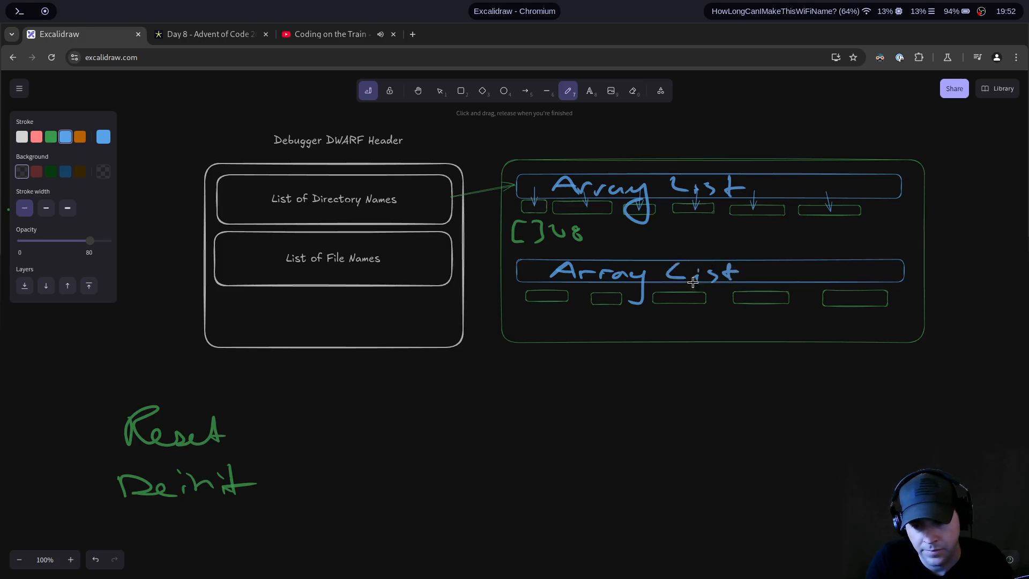
{"action": "mouse_move", "coordinate": [346, 385]}
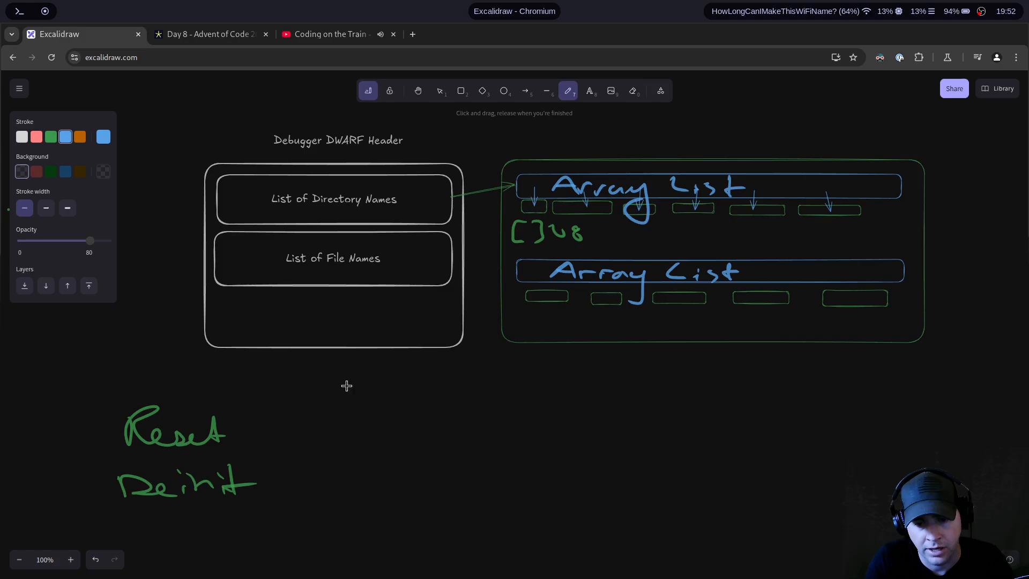
{"action": "mouse_move", "coordinate": [511, 332]}
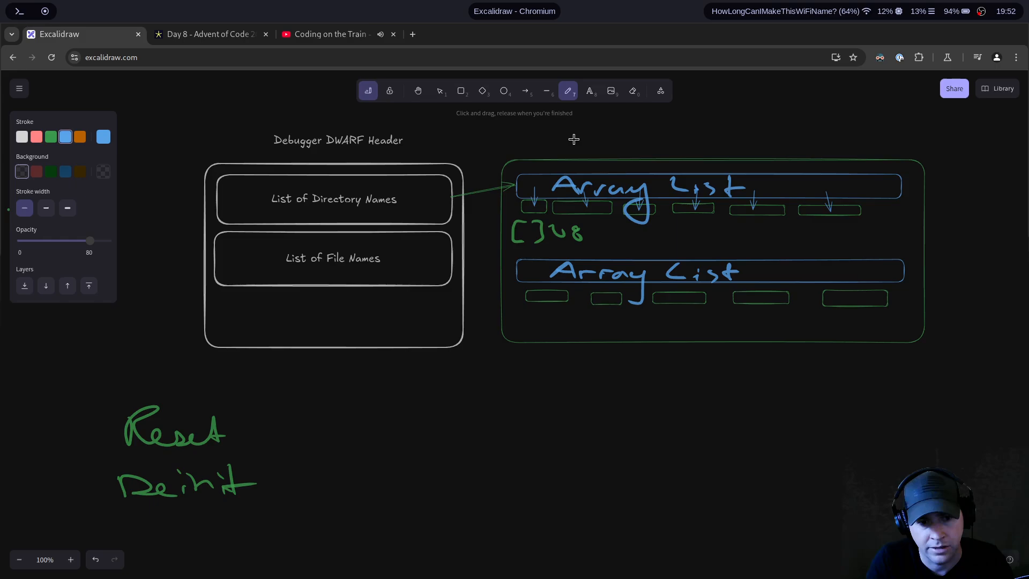
{"action": "mouse_move", "coordinate": [586, 133]}
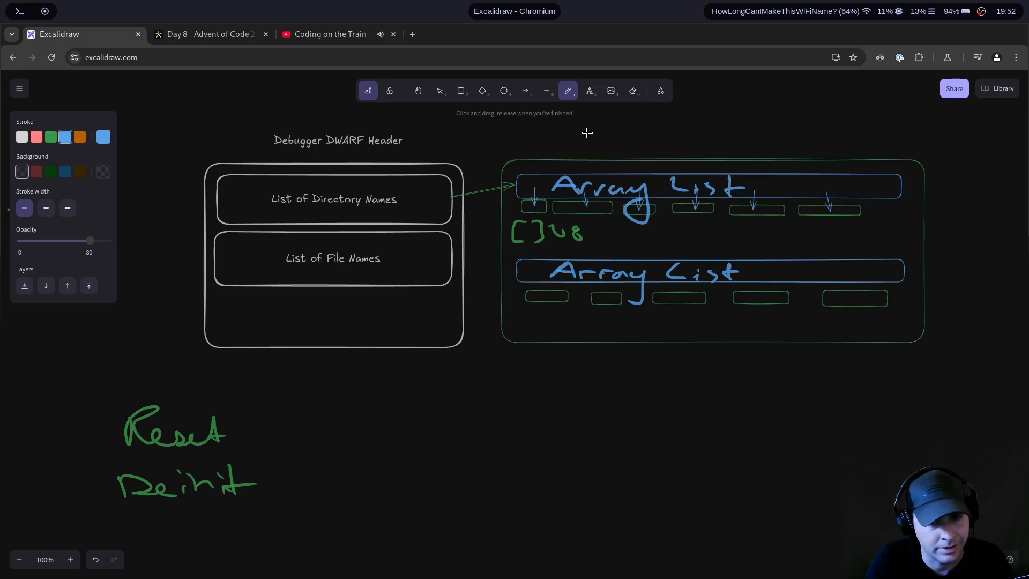
{"action": "mouse_move", "coordinate": [584, 108]}
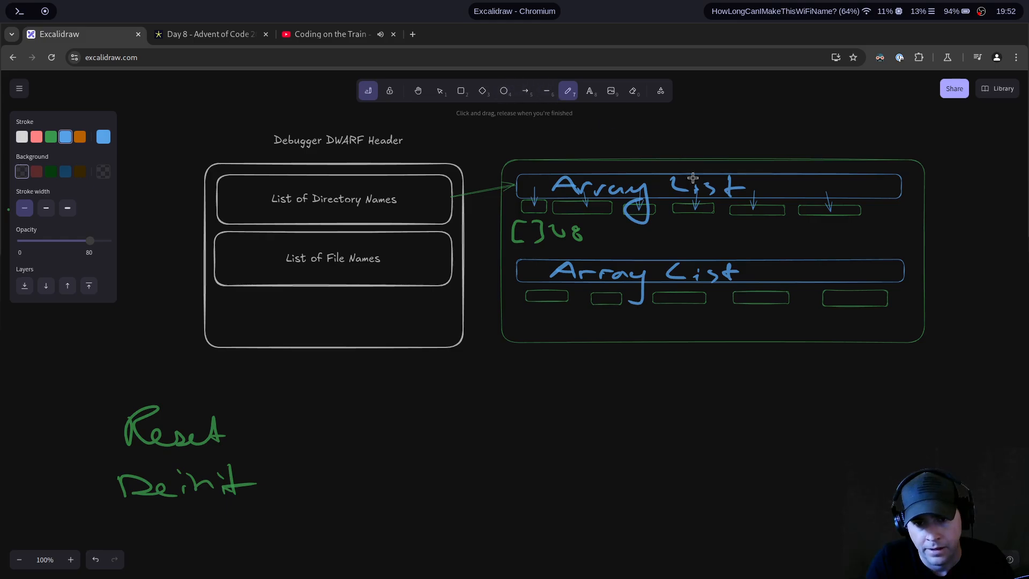
{"action": "mouse_move", "coordinate": [622, 232]}
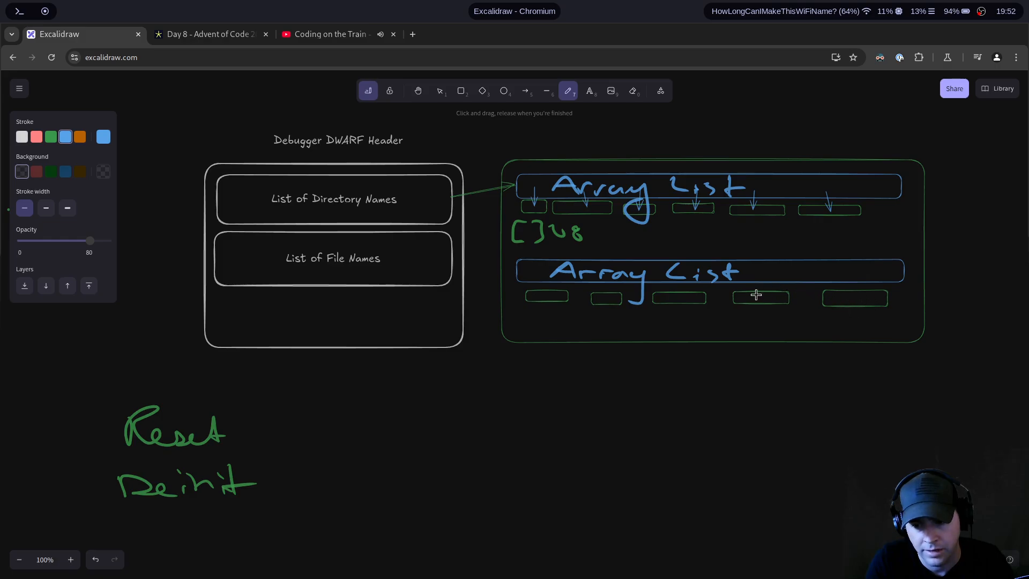
{"action": "mouse_move", "coordinate": [556, 292]}
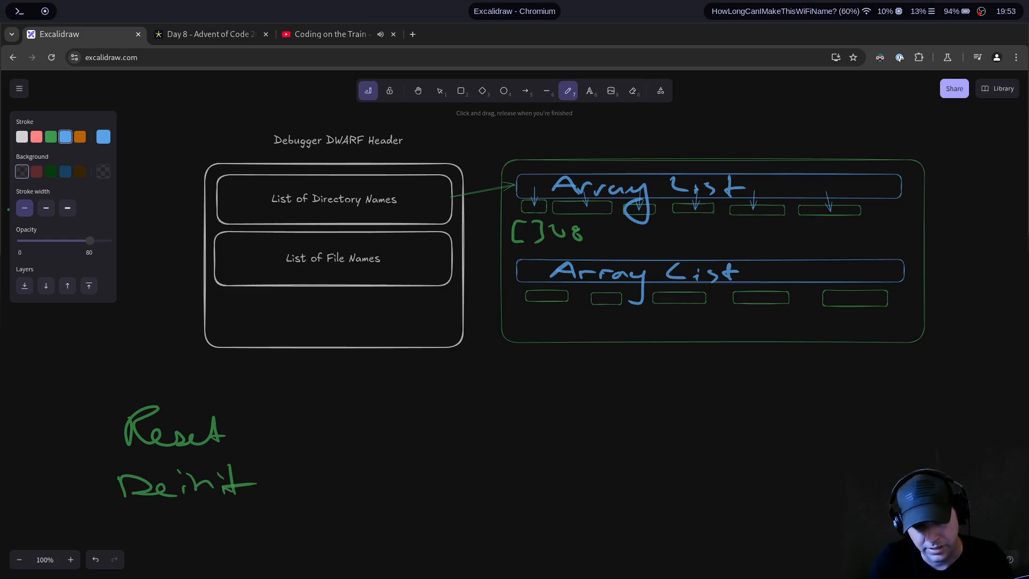
{"action": "left_click", "coordinate": [632, 90]}
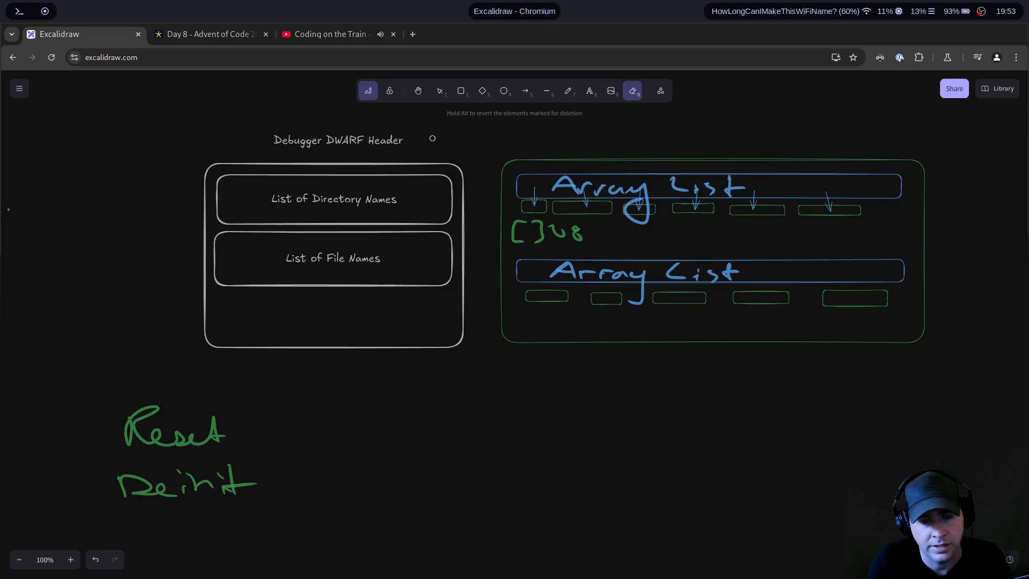
{"action": "mouse_move", "coordinate": [504, 350]}
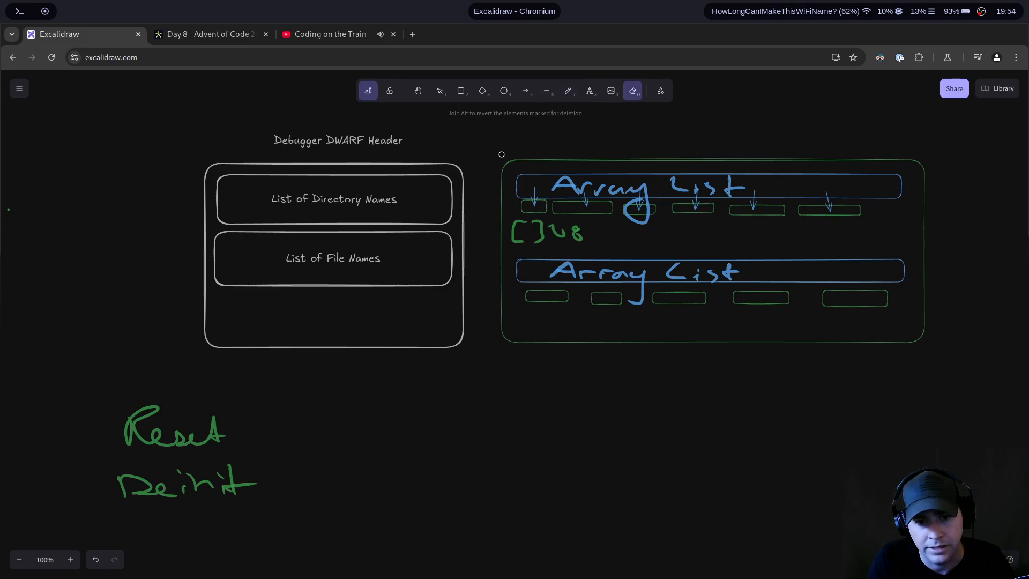
{"action": "mouse_move", "coordinate": [932, 379]}
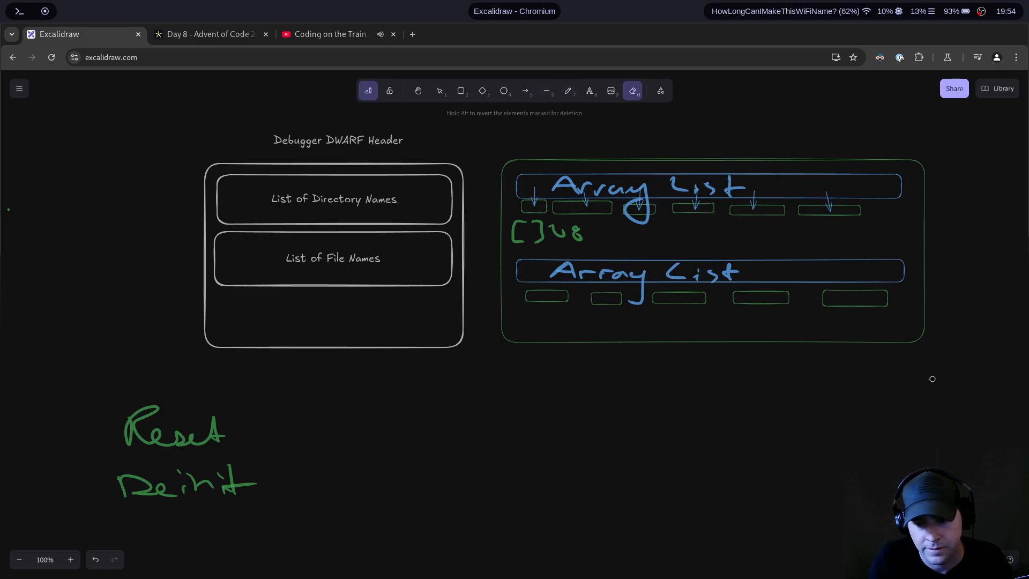
{"action": "mouse_move", "coordinate": [501, 155]}
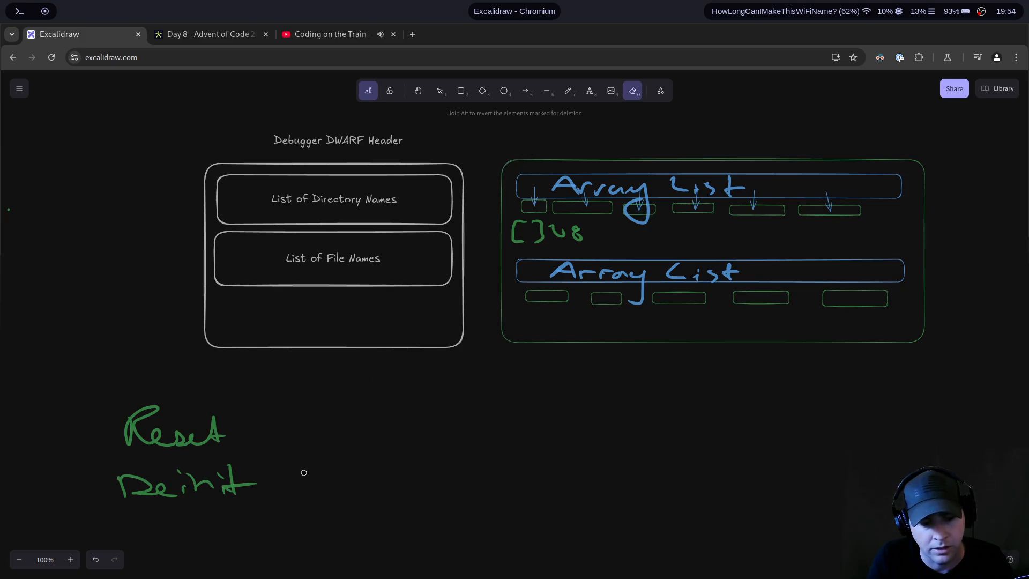
Step: Erase the blue down-arrows under the upper Array List bar
{"action": "left_click_drag", "start_coordinate": [303, 472], "coordinate": [300, 450]}
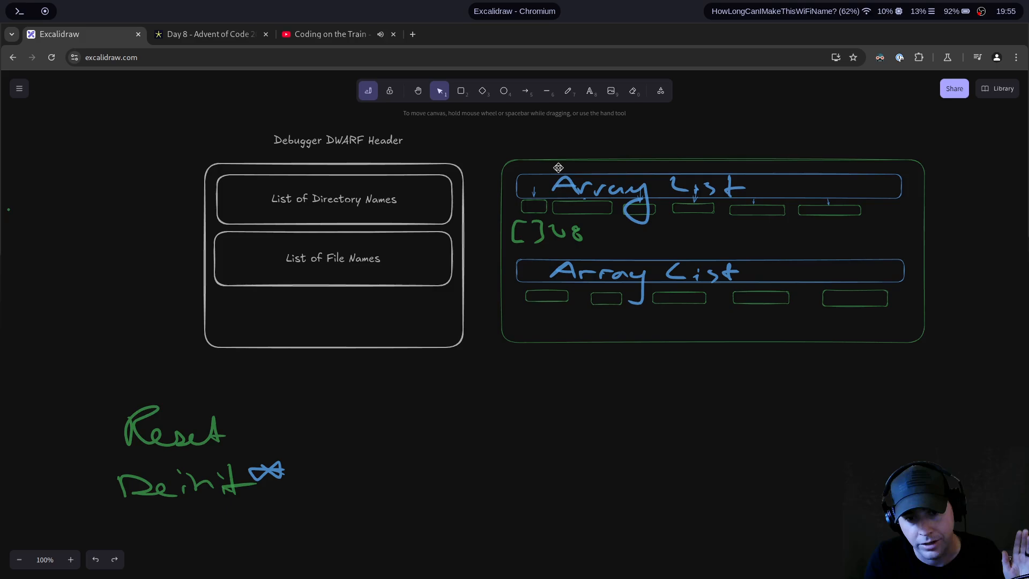
{"action": "mouse_move", "coordinate": [514, 176]}
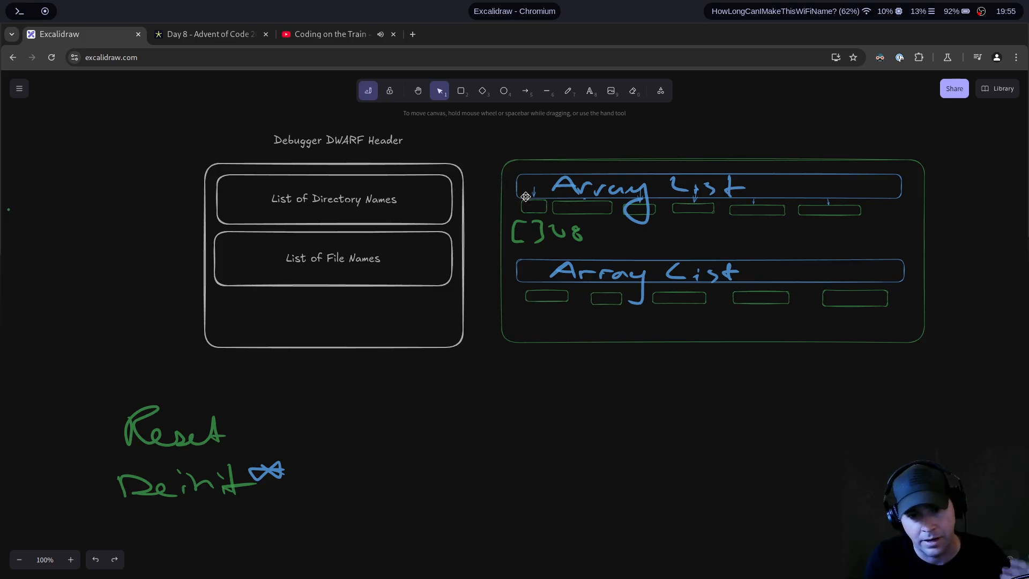
{"action": "mouse_move", "coordinate": [513, 176]}
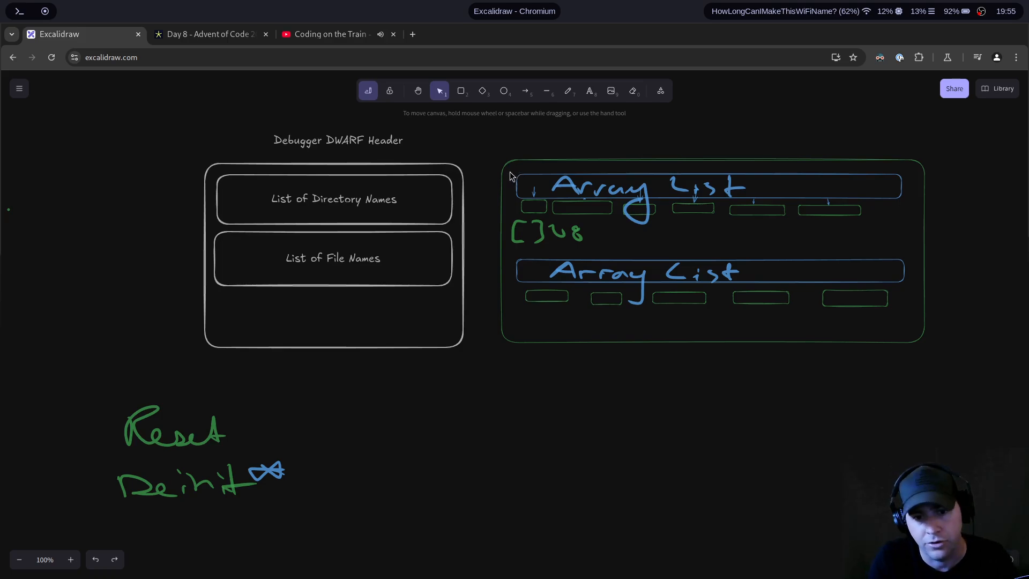
{"action": "mouse_move", "coordinate": [622, 109]}
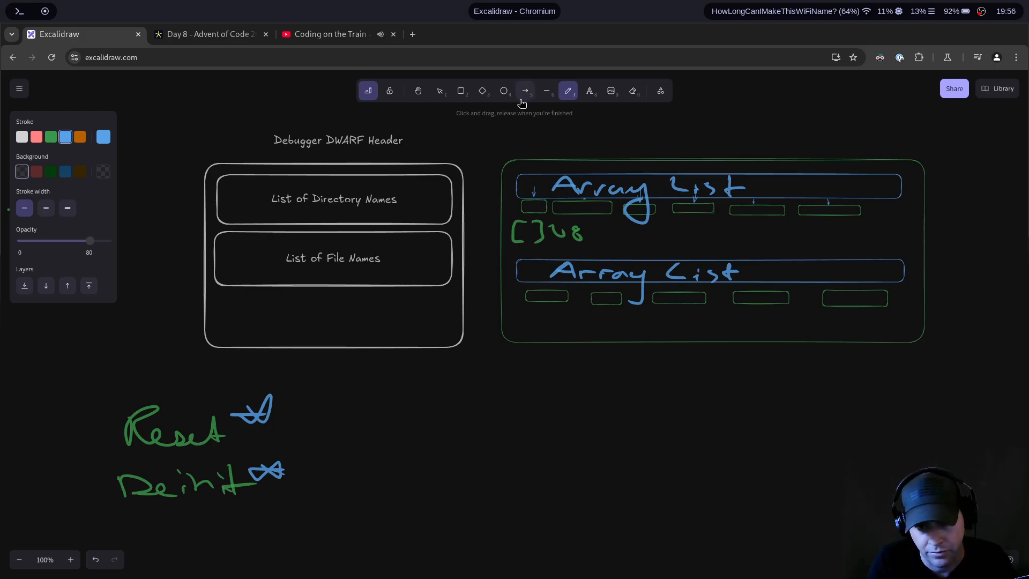
Step: Select everything inside the green frame and delete it, leaving the frame empty
{"action": "left_click", "coordinate": [461, 90]}
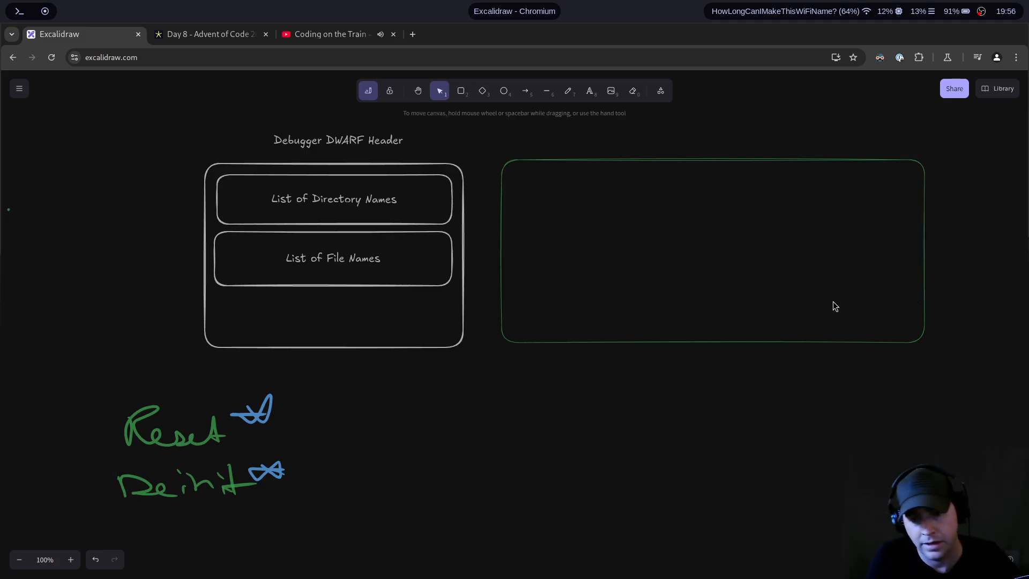
{"action": "mouse_move", "coordinate": [799, 359]}
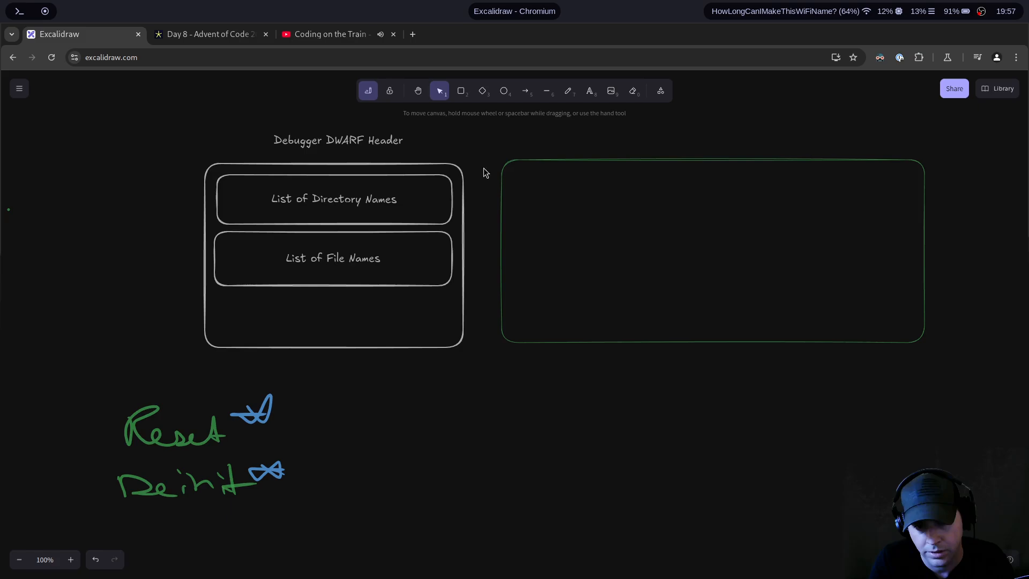
{"action": "mouse_move", "coordinate": [478, 198]}
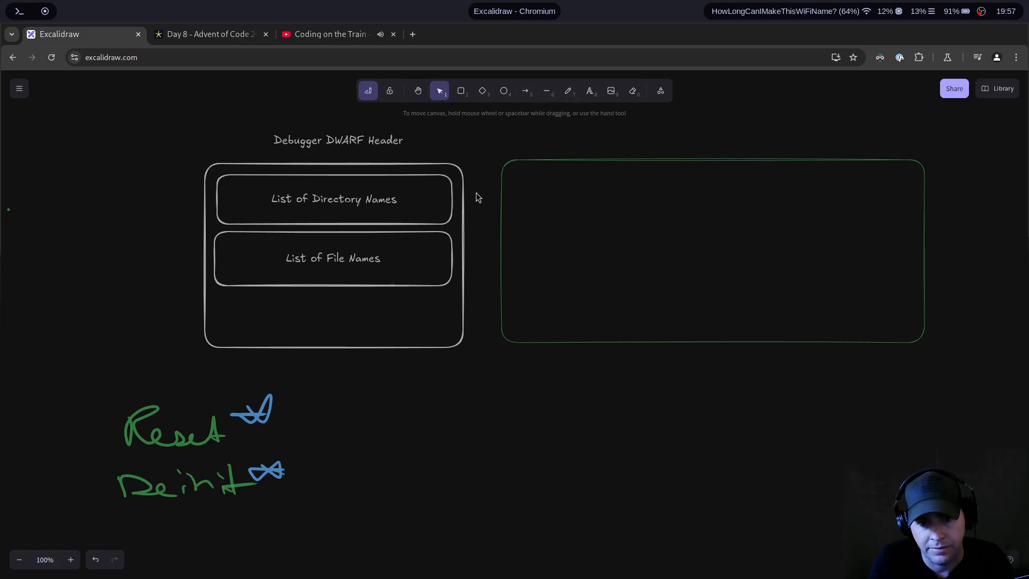
{"action": "mouse_move", "coordinate": [583, 277]}
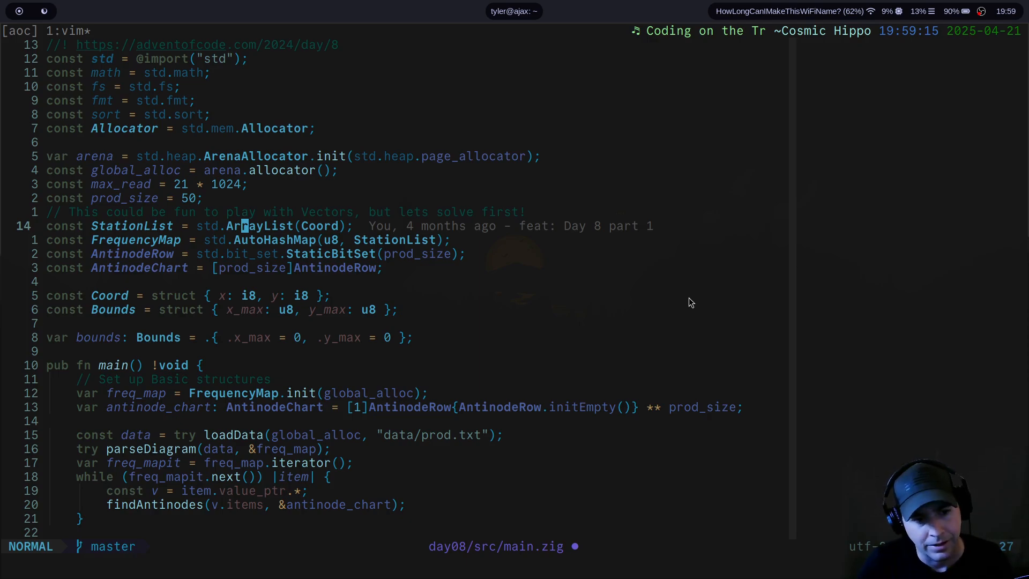
Step: Add a 'defer arena.deinit()' line at the start of main in main.zig
{"action": "type", "text": "/cr"}
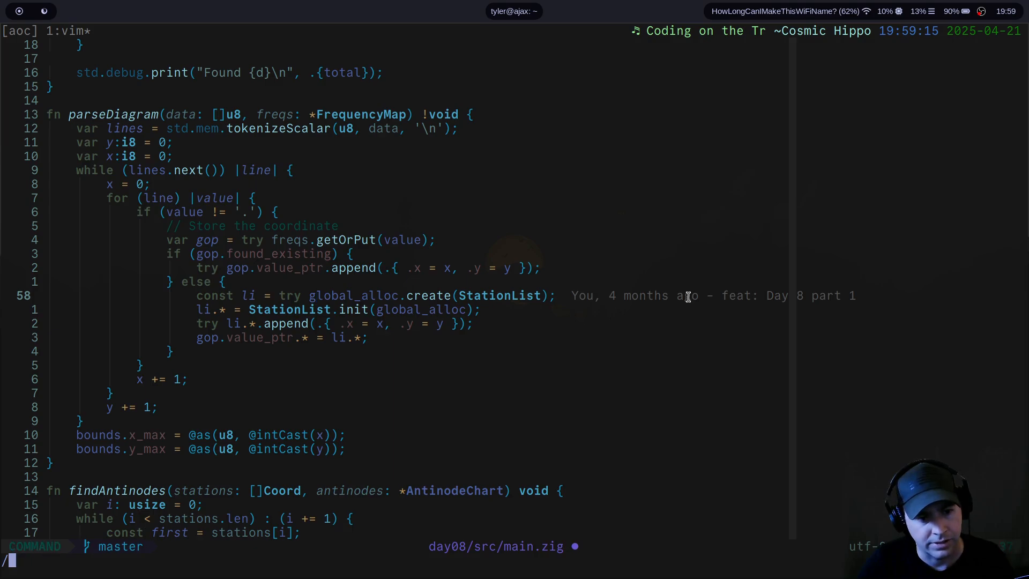
{"action": "type", "text": "deinit"}
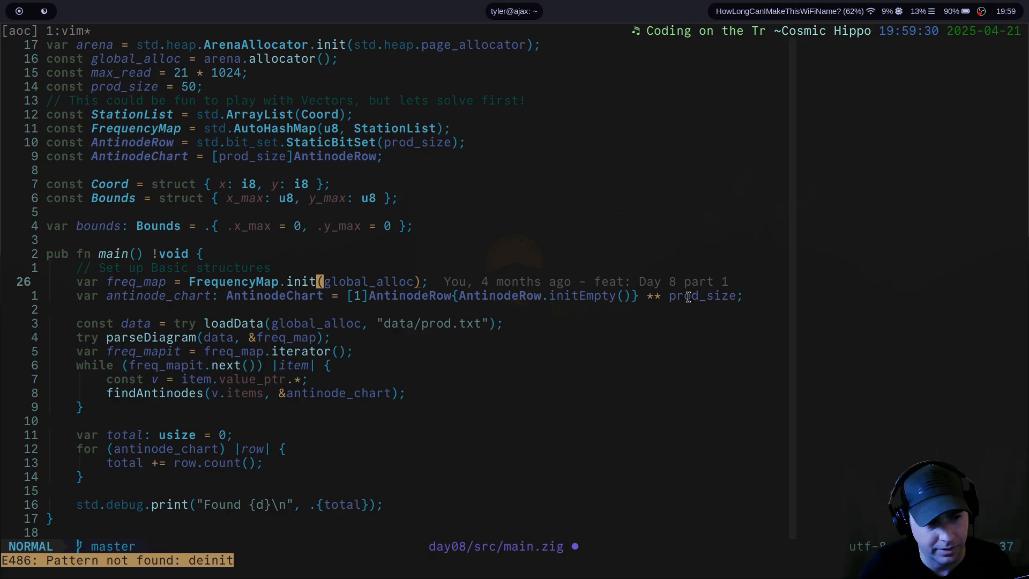
{"action": "type", "text": "defer"}
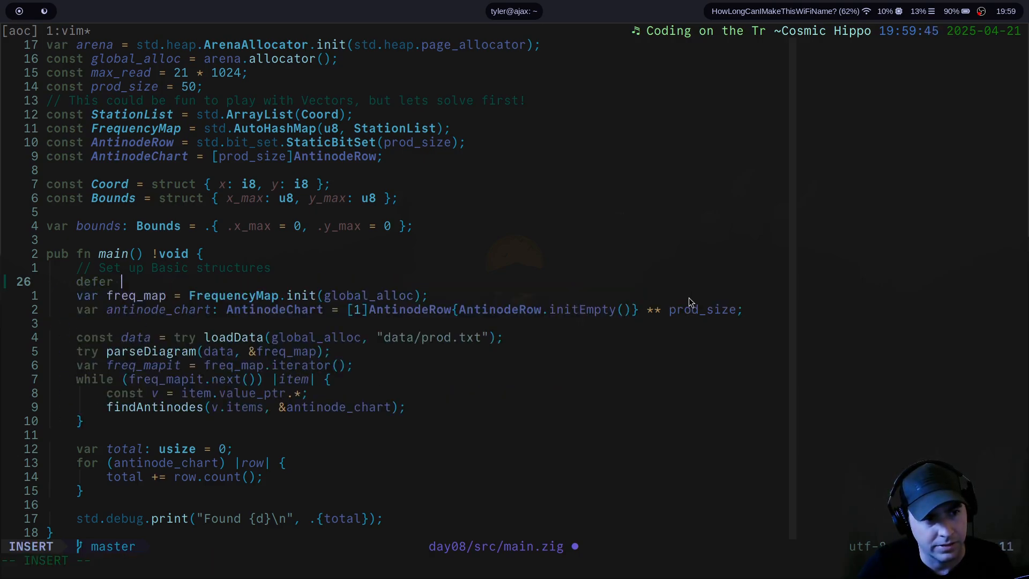
{"action": "type", "text": "g"}
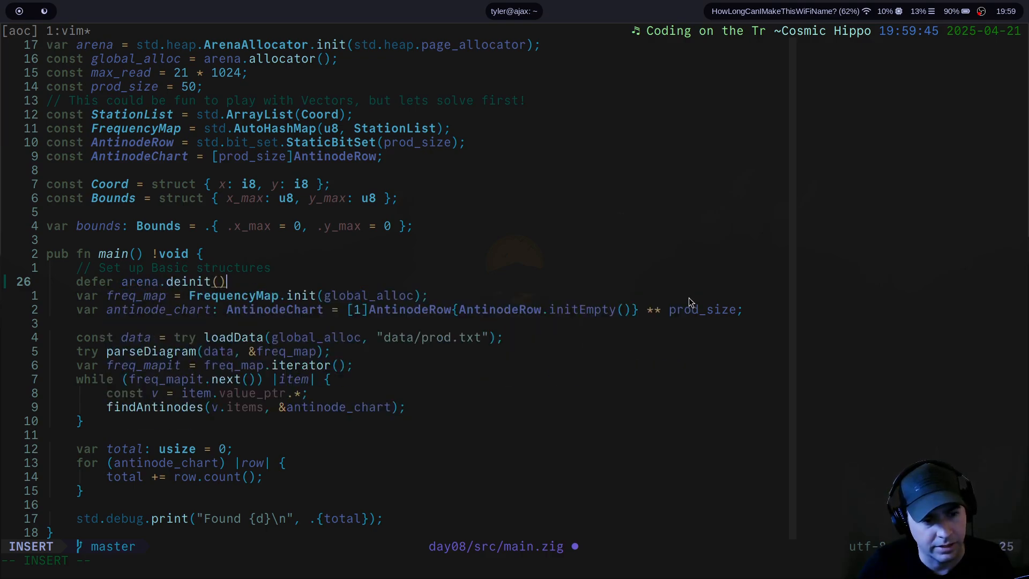
{"action": "key", "text": "Escape"}
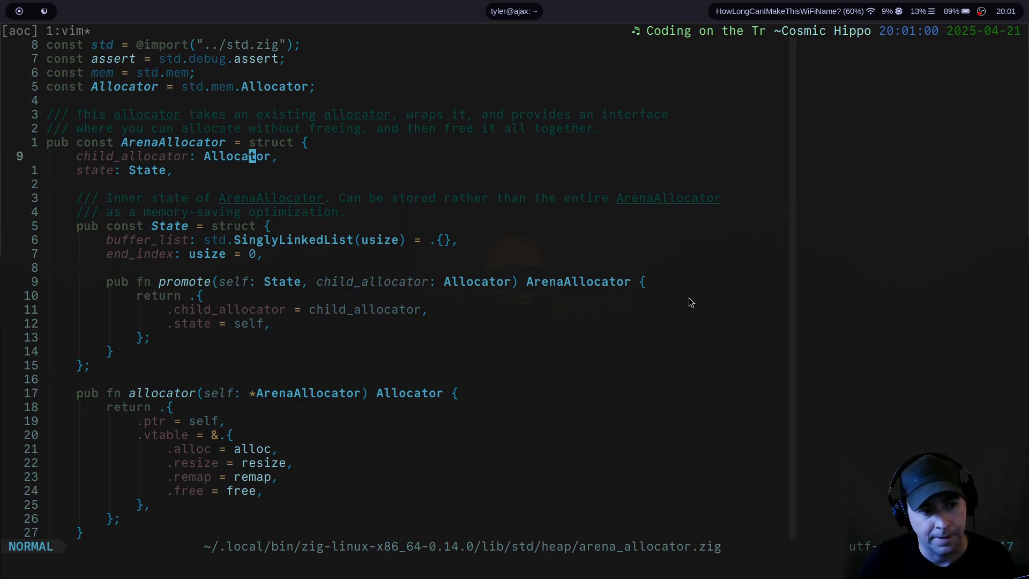
Step: Search arena_allocator.zig for init and scroll to the init and deinit functions
{"action": "key", "text": "v"}
{"action": "type", "text": "/init"}
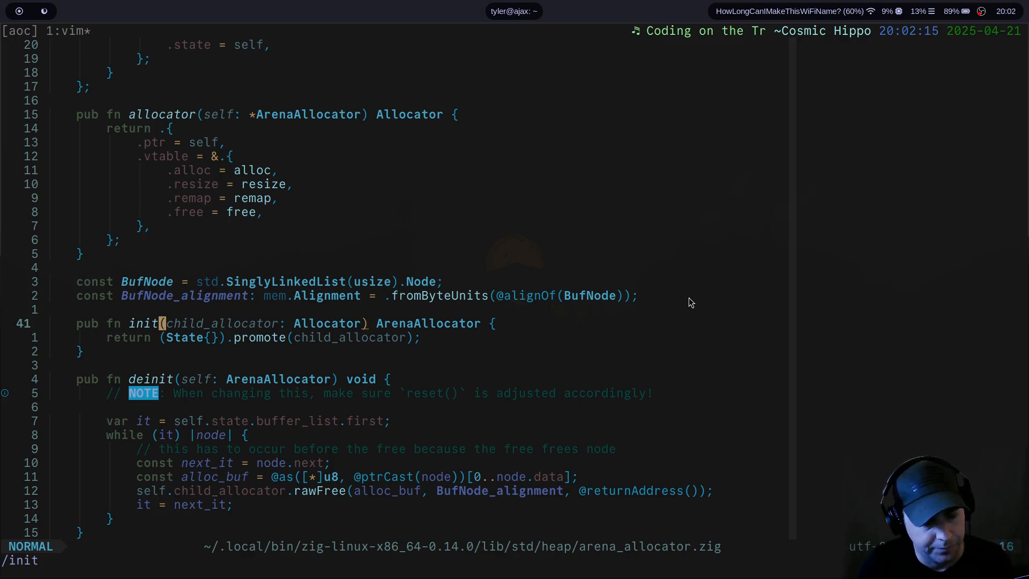
{"action": "scroll", "scroll_direction": "down", "scroll_amount": 3}
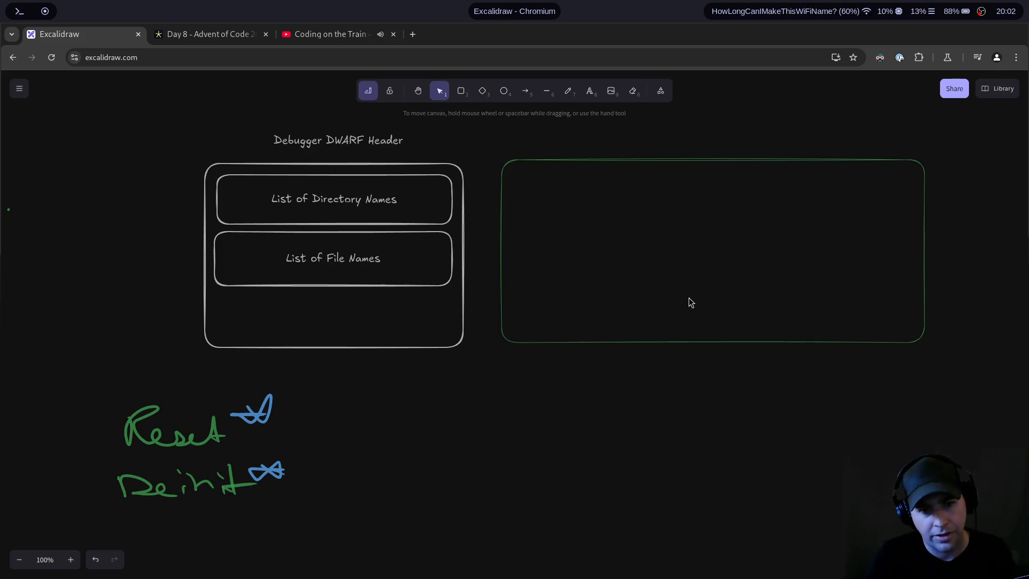
{"action": "mouse_move", "coordinate": [462, 90]}
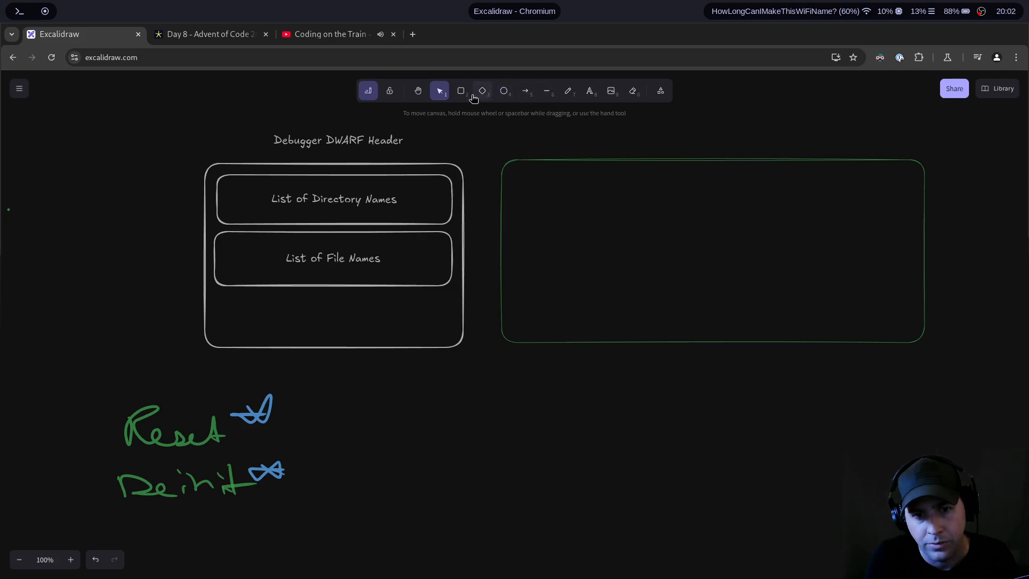
Step: Add a slot rectangle inside the green node and a line leading right from it
{"action": "left_click", "coordinate": [461, 90]}
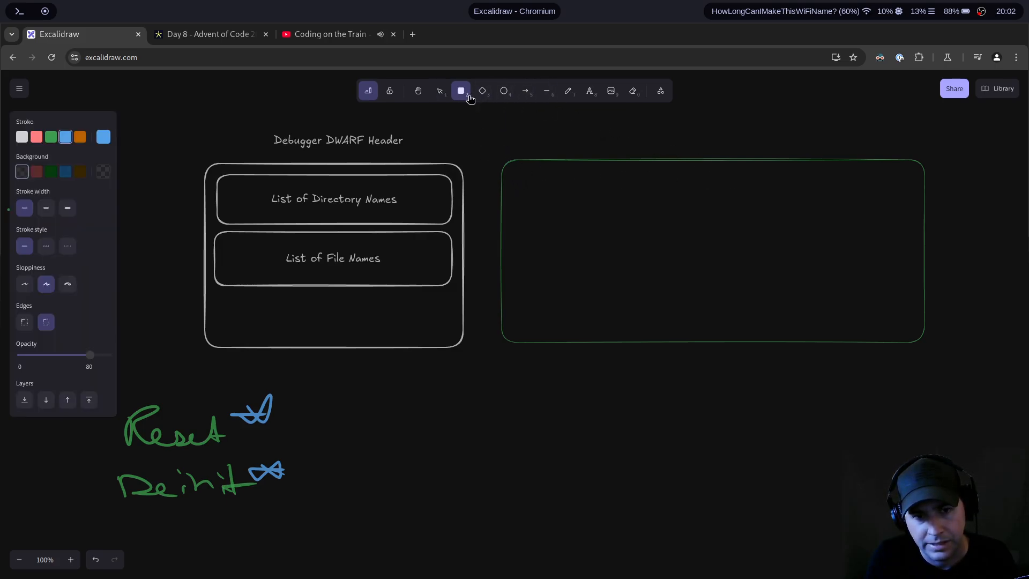
{"action": "left_click", "coordinate": [568, 91]}
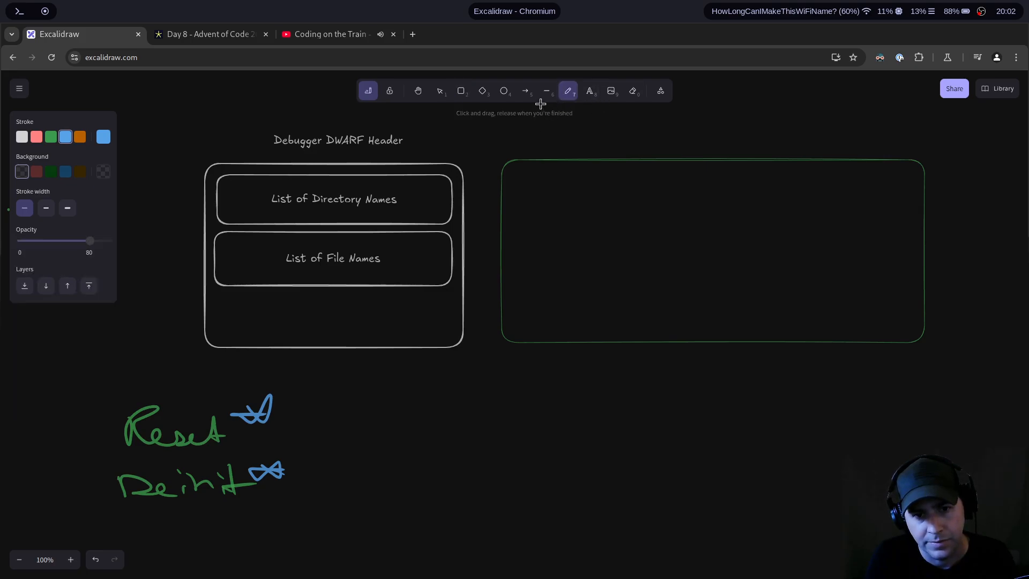
{"action": "left_click", "coordinate": [633, 90]}
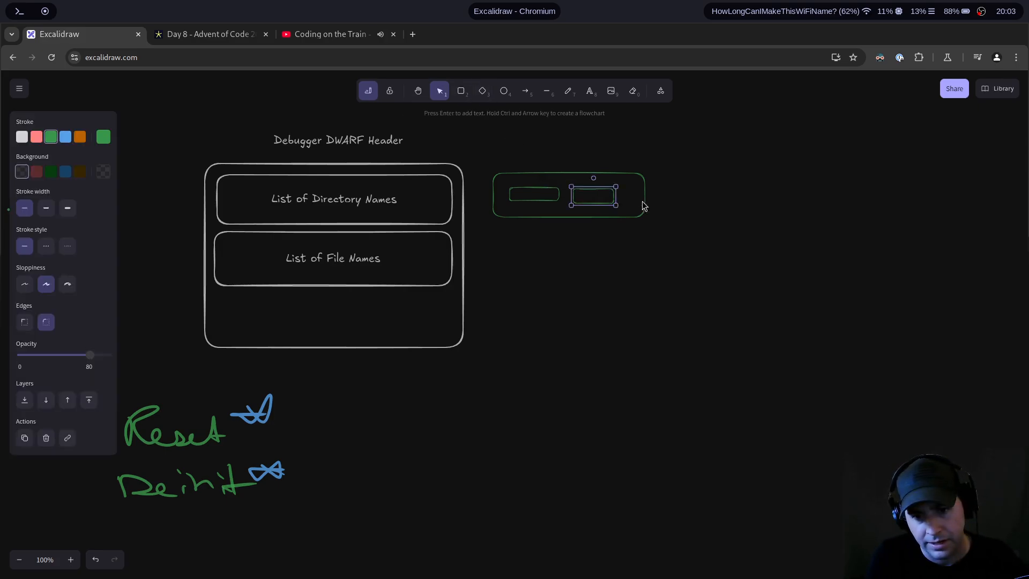
{"action": "left_click_drag", "start_coordinate": [593, 197], "coordinate": [656, 195]}
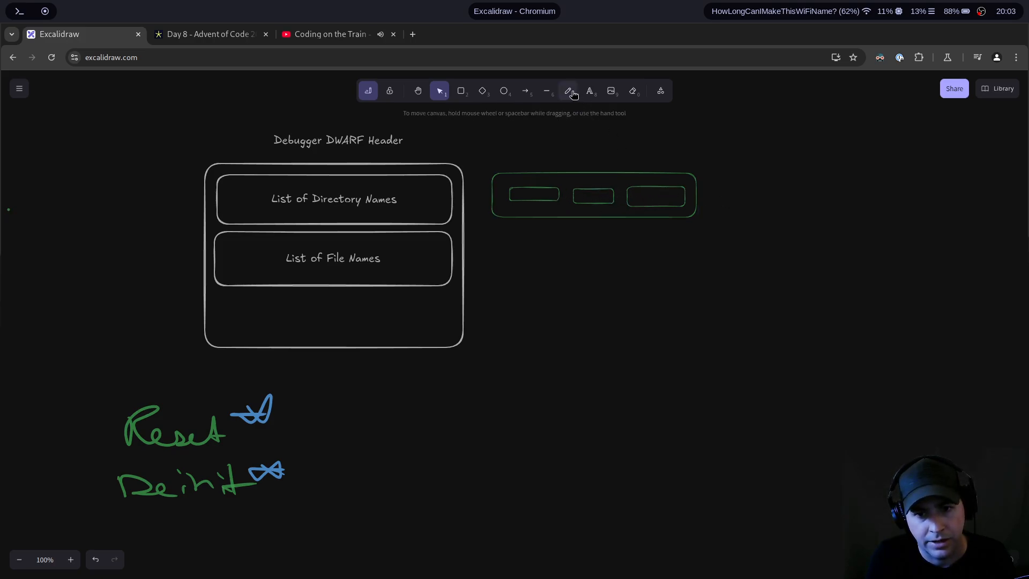
{"action": "left_click", "coordinate": [568, 90]}
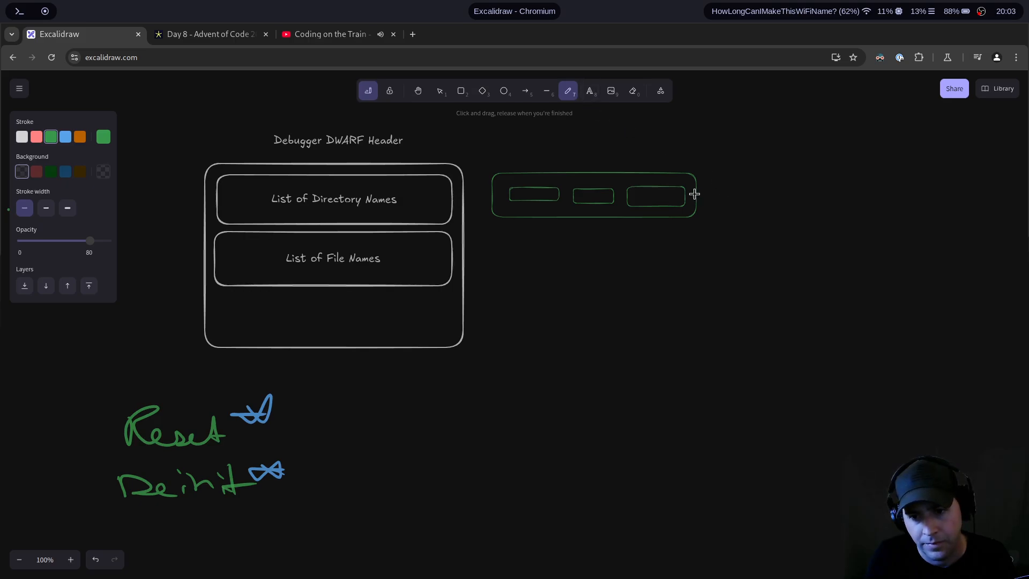
{"action": "left_click_drag", "start_coordinate": [694, 195], "coordinate": [752, 195]}
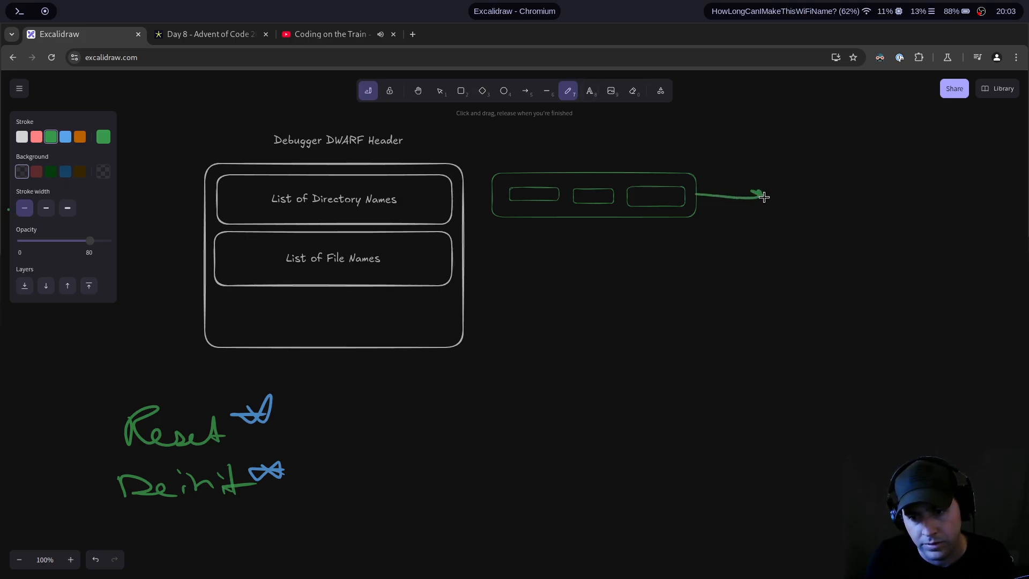
Step: Draw a second node box with slots at the line's end, then erase the whole green sketch
{"action": "left_click", "coordinate": [461, 90]}
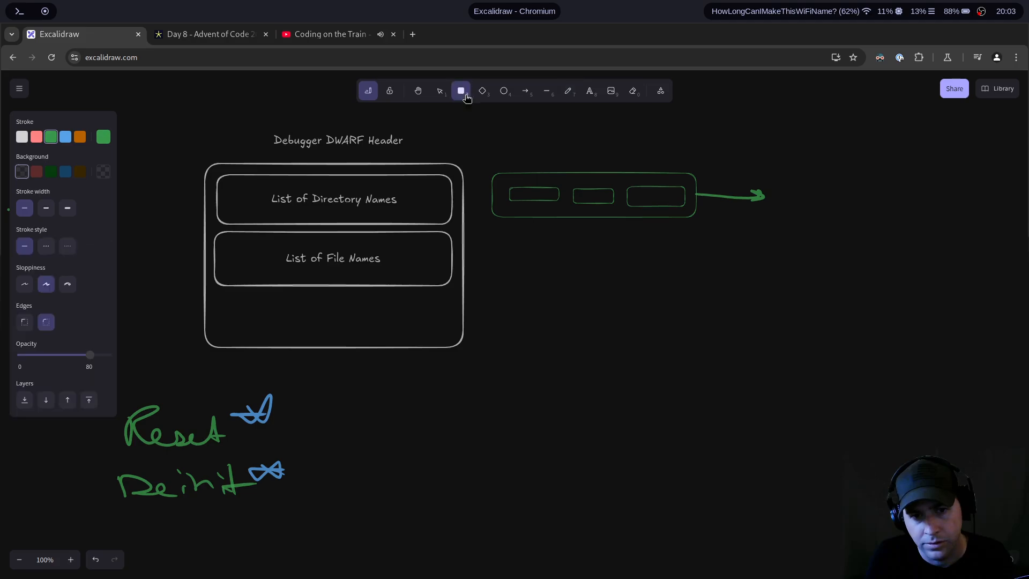
{"action": "left_click_drag", "start_coordinate": [778, 176], "coordinate": [958, 216]}
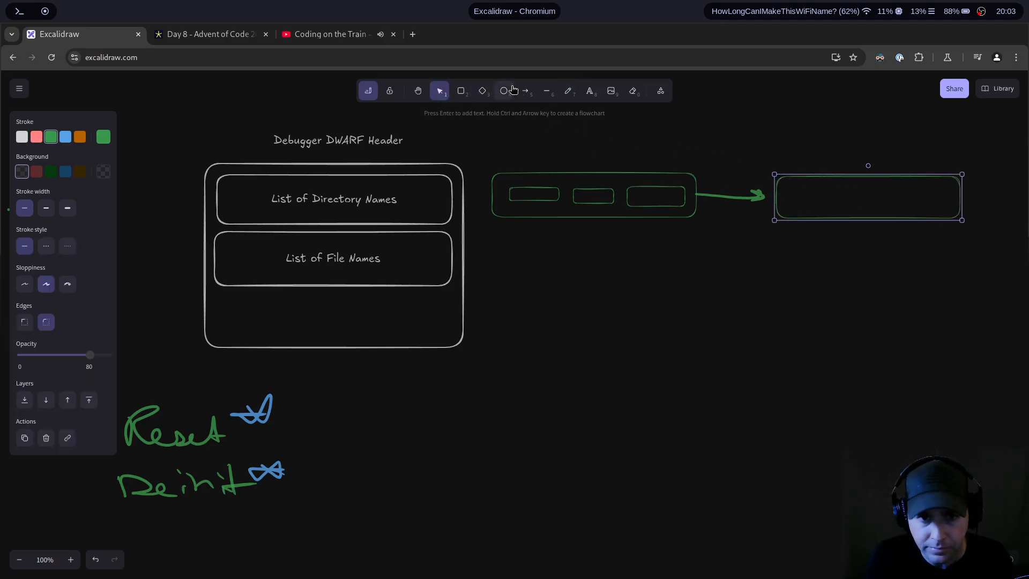
{"action": "left_click", "coordinate": [461, 90]}
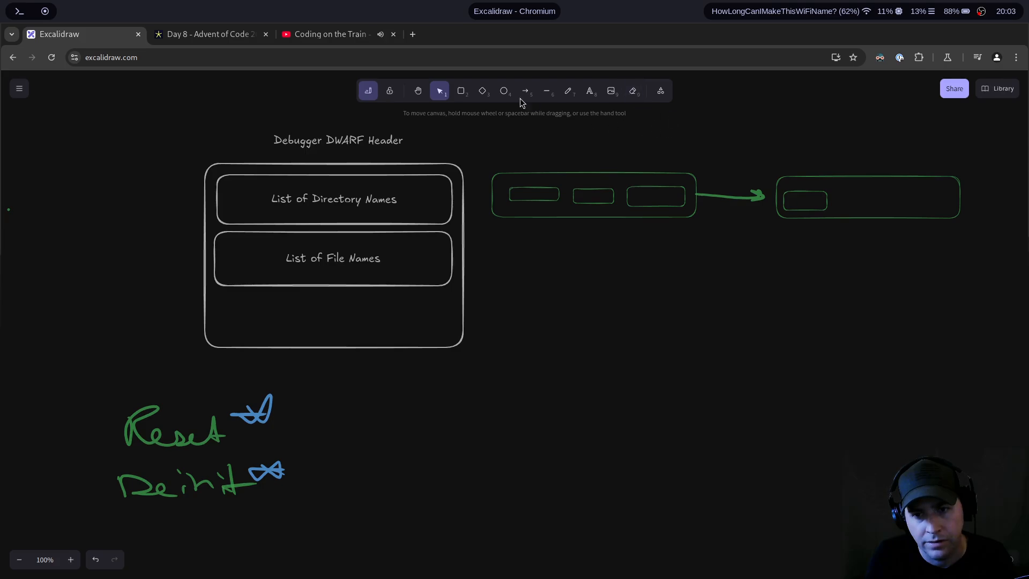
{"action": "left_click", "coordinate": [461, 90]}
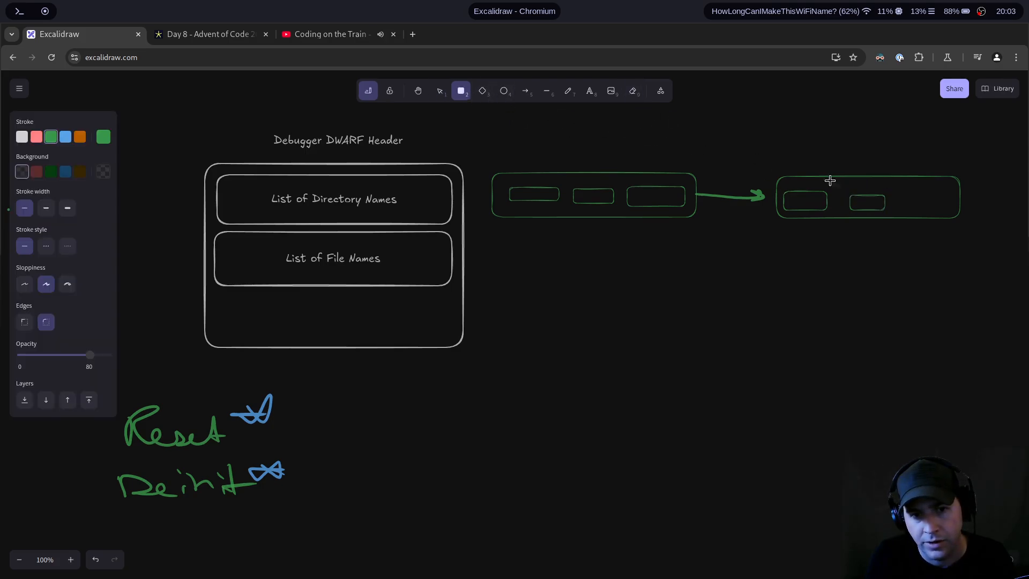
{"action": "left_click", "coordinate": [925, 200]}
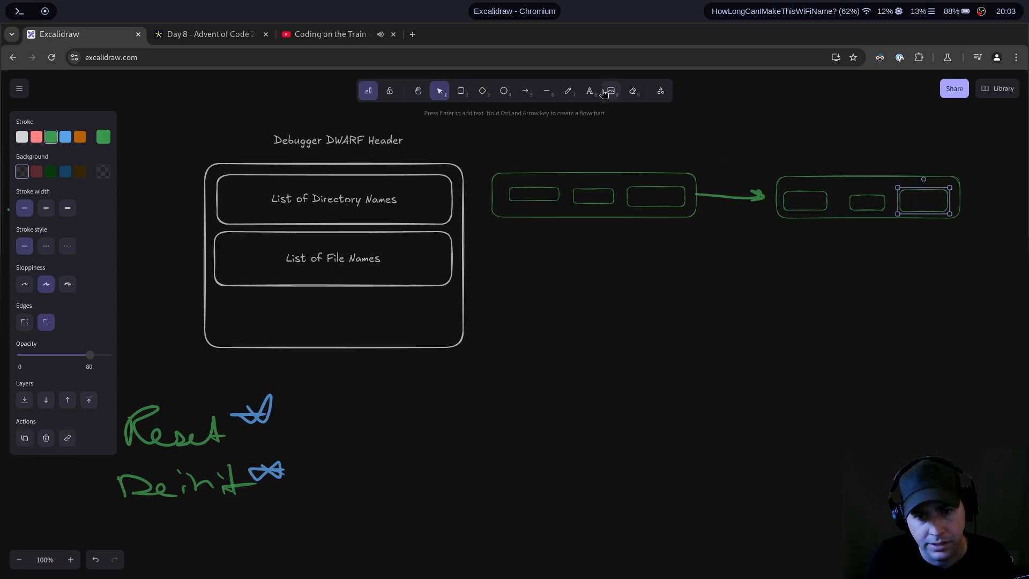
{"action": "left_click", "coordinate": [632, 90]}
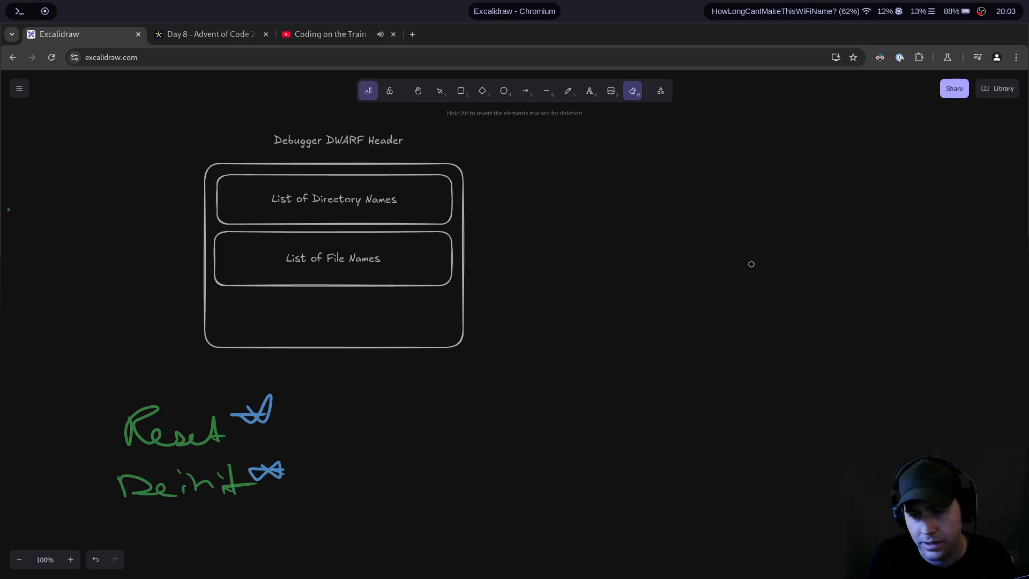
{"action": "mouse_move", "coordinate": [833, 494]}
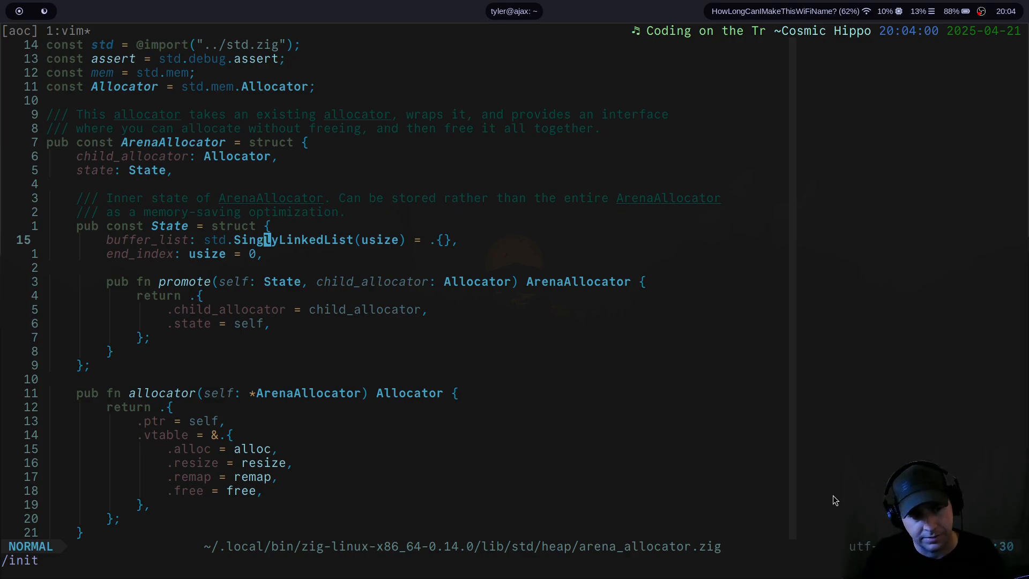
Step: Jump to the next /init match in arena_allocator.zig, landing on deinit and the ResetMode enum
{"action": "key", "text": "j"}
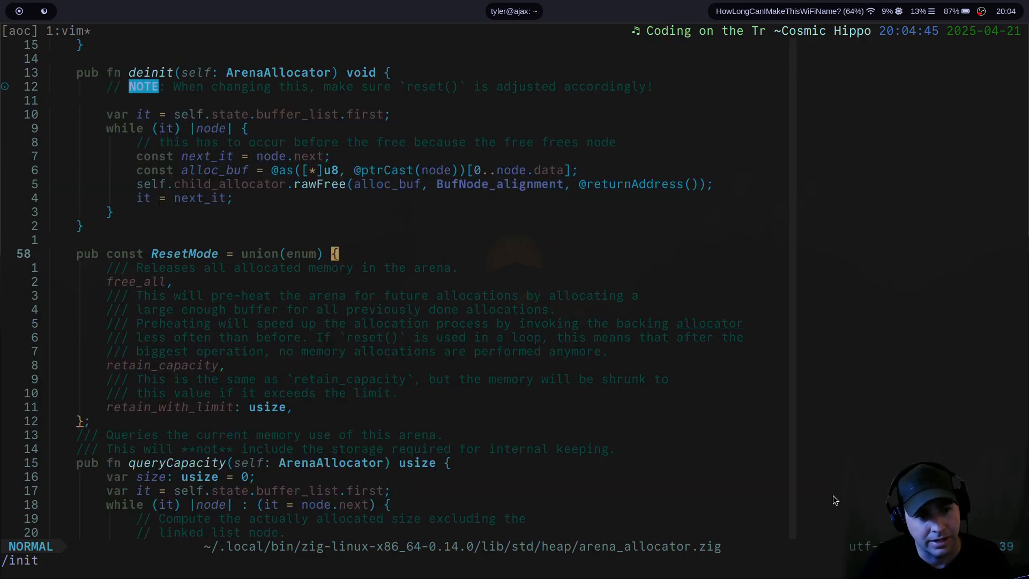
Step: Search /reset and read through the reset docs and ResetMode union down to retain_with_limit: usize
{"action": "type", "text": "reset"}
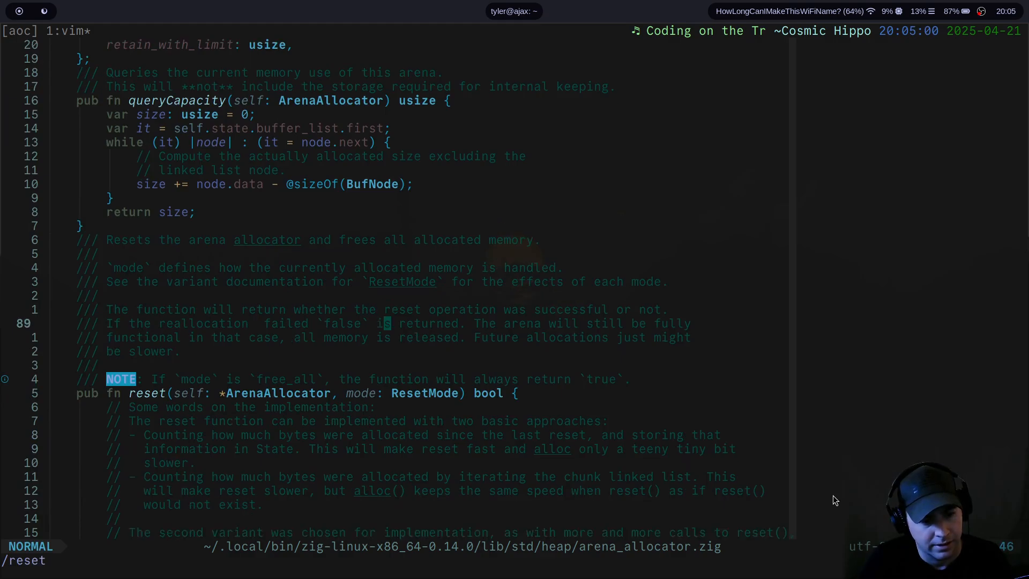
{"action": "scroll", "scroll_direction": "down", "scroll_amount": 3}
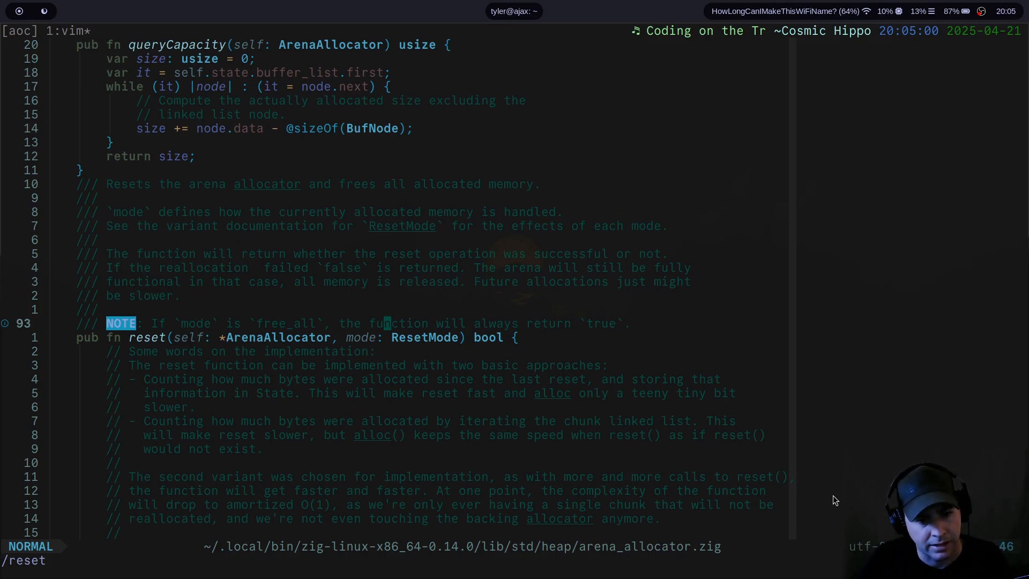
{"action": "scroll", "scroll_direction": "down", "scroll_amount": 3}
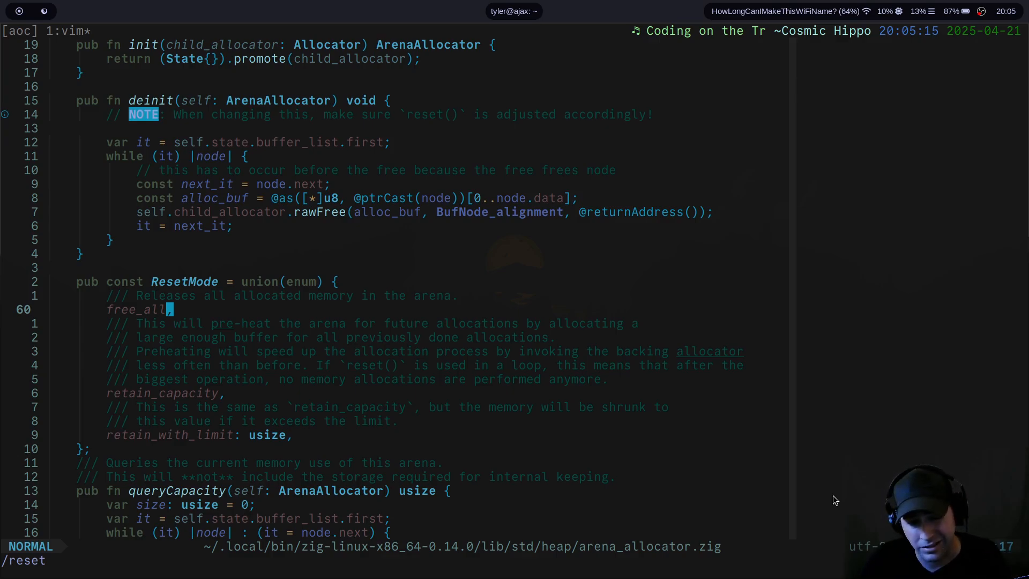
{"action": "scroll", "scroll_direction": "down", "scroll_amount": 3}
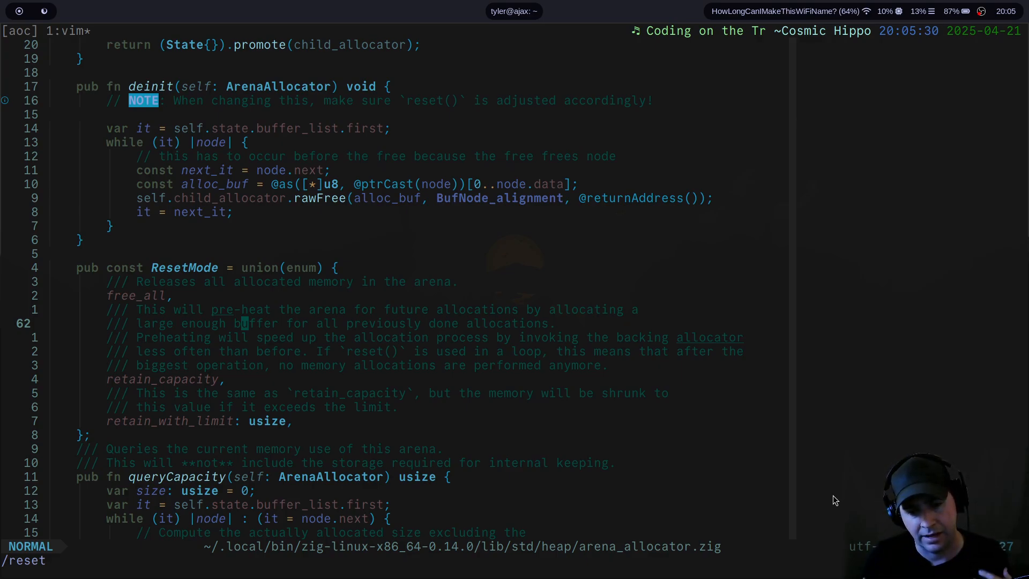
{"action": "scroll", "scroll_direction": "down", "scroll_amount": 3}
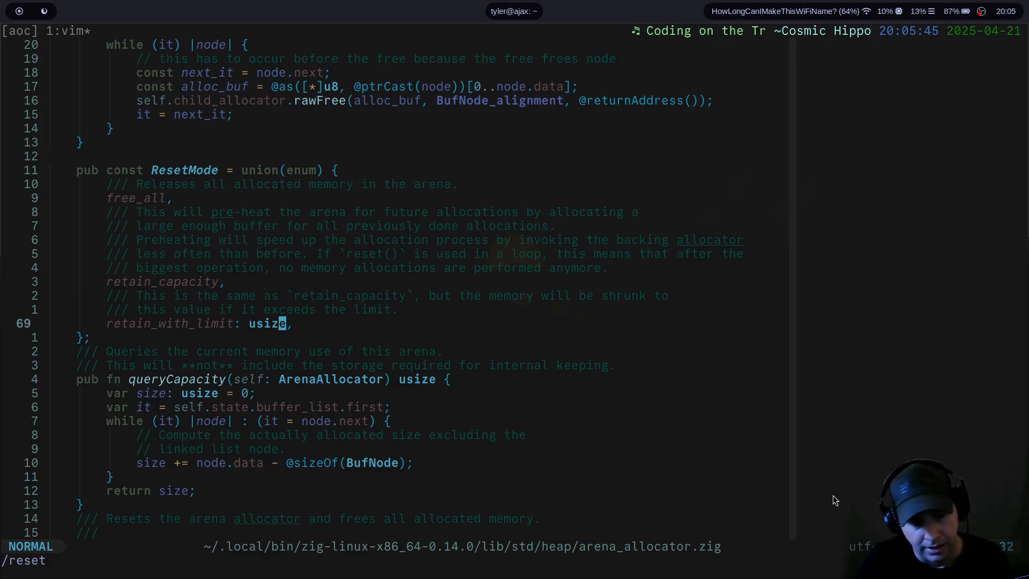
{"action": "key", "text": "b"}
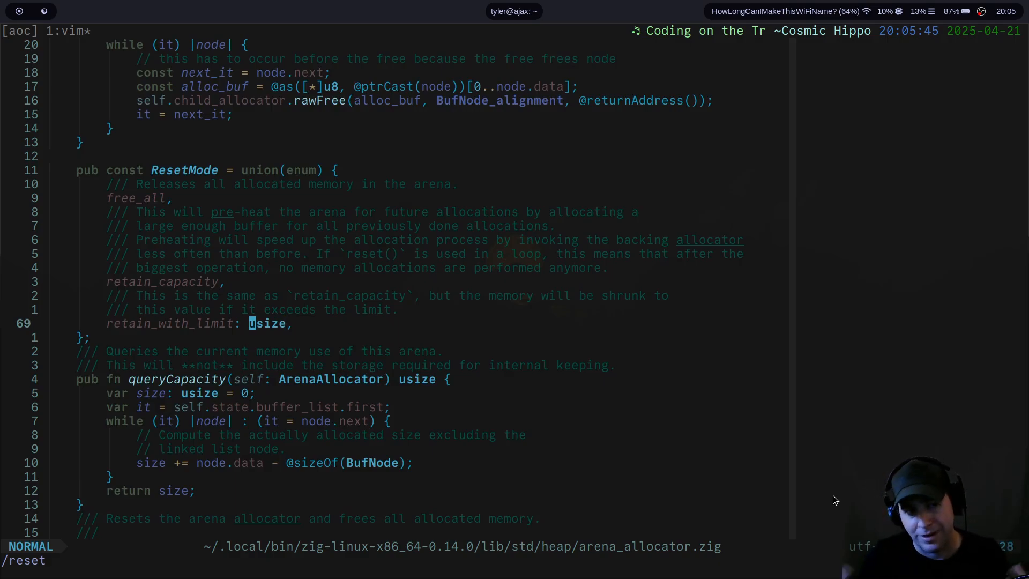